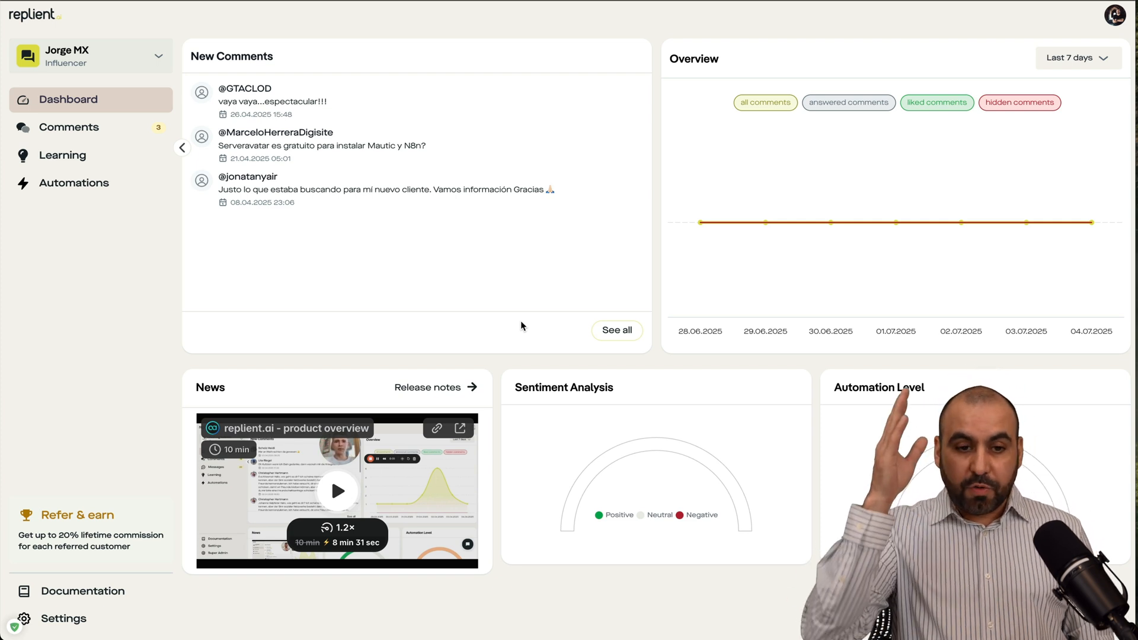
pyautogui.moveTo(411, 254)
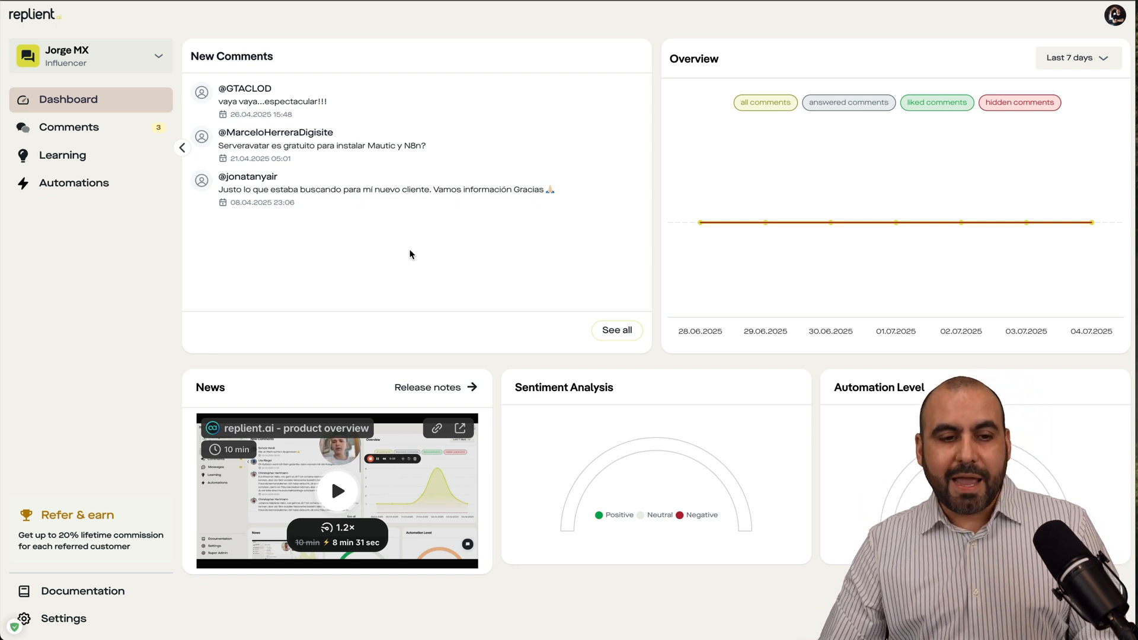
pyautogui.moveTo(138, 66)
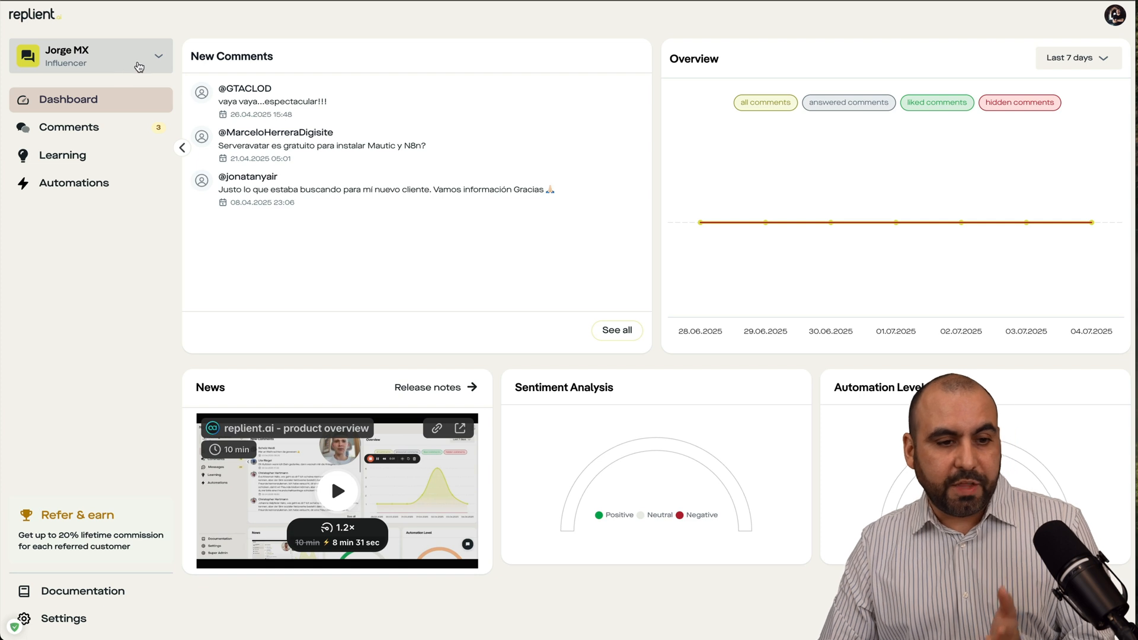
# - Open the brand's Learning page with its connected YouTube channel and website source
pyautogui.click(89, 56)
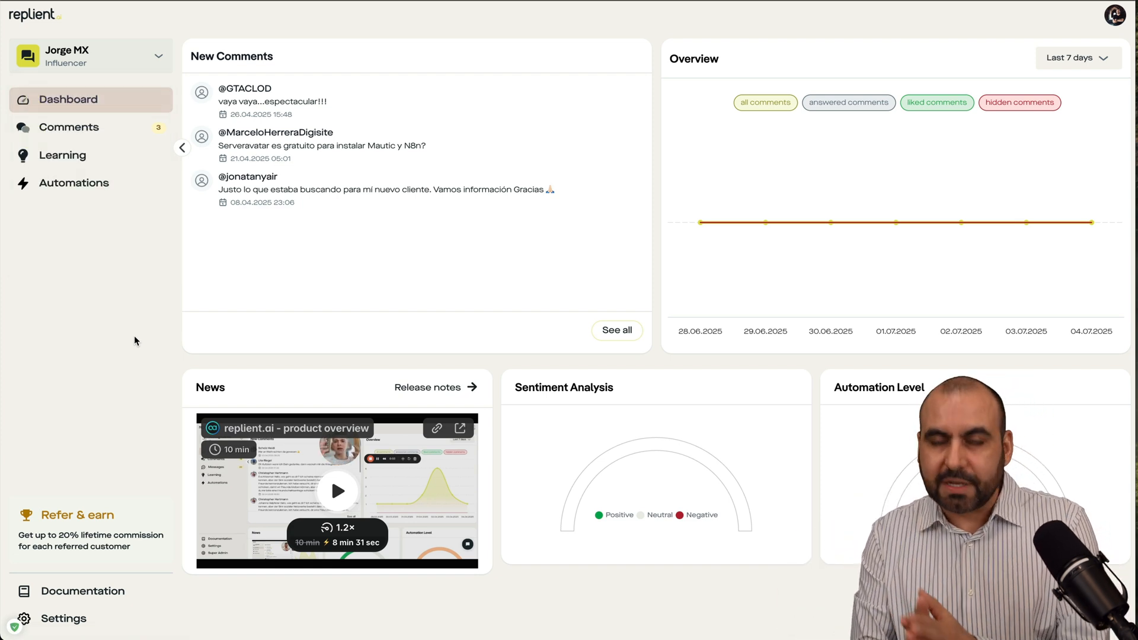
pyautogui.moveTo(111, 170)
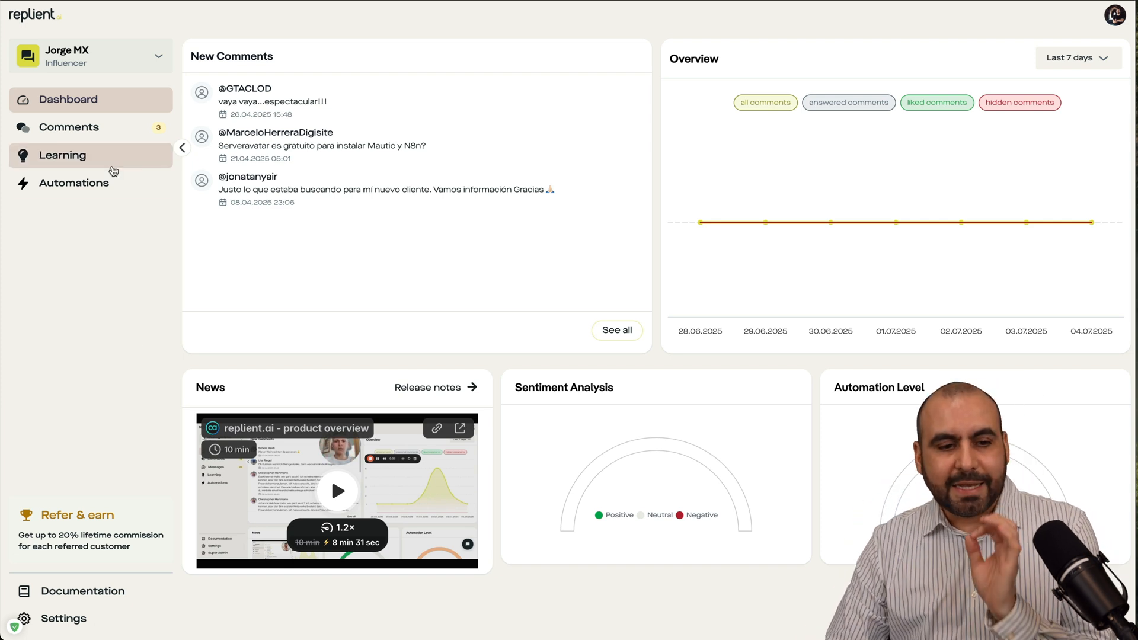
pyautogui.click(62, 156)
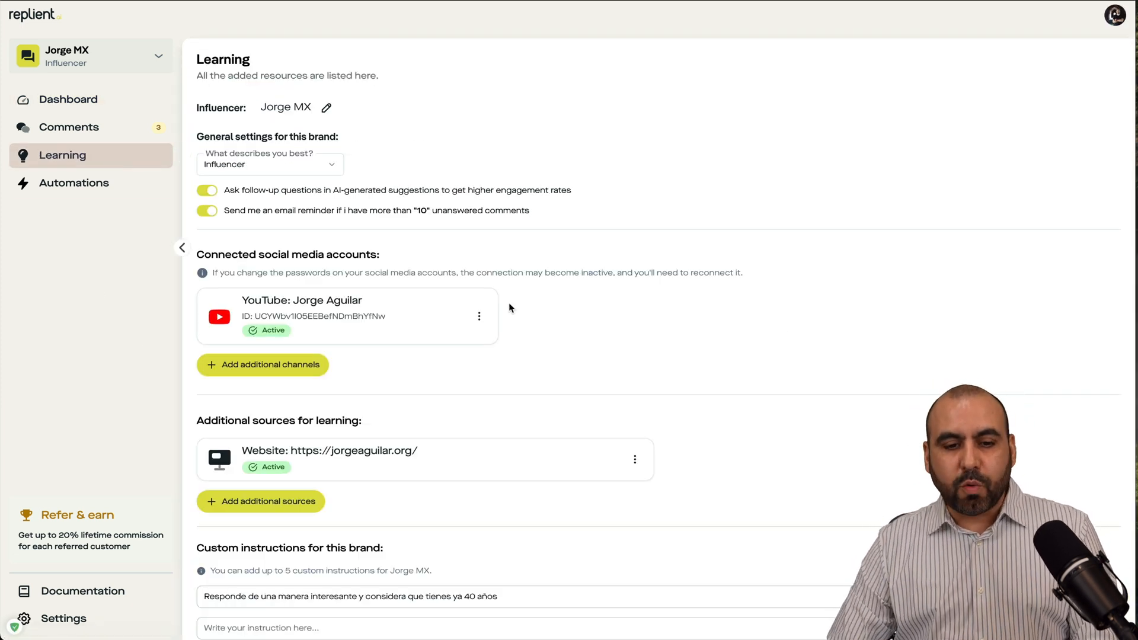
pyautogui.moveTo(254, 388)
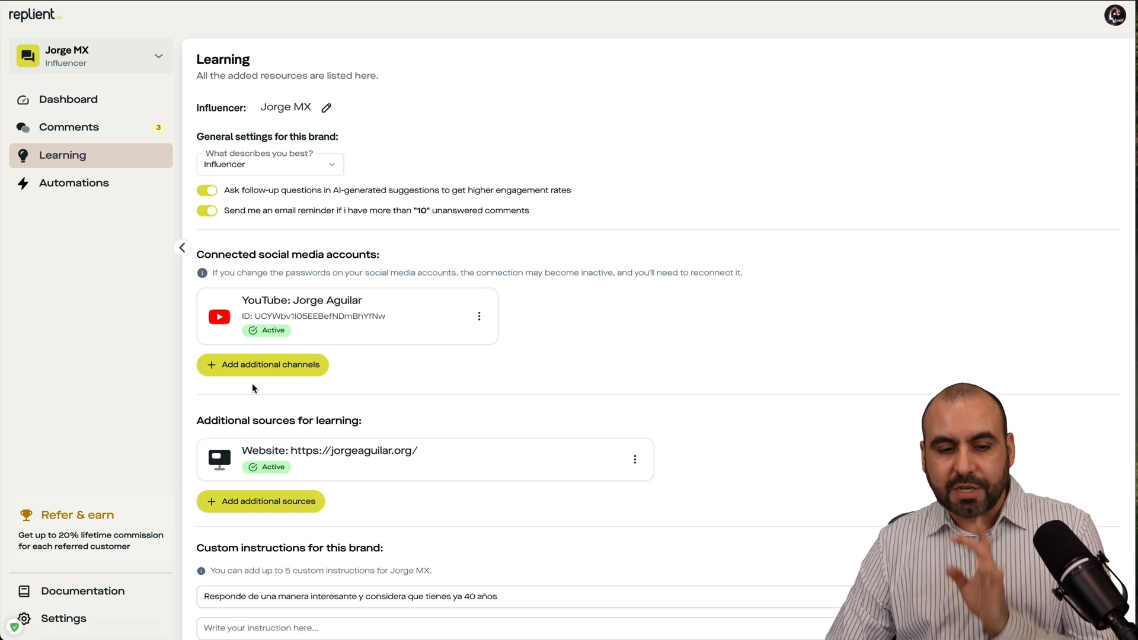
# - Open the 'Add more channels to your brand' dialog listing social platforms and sources
pyautogui.click(262, 365)
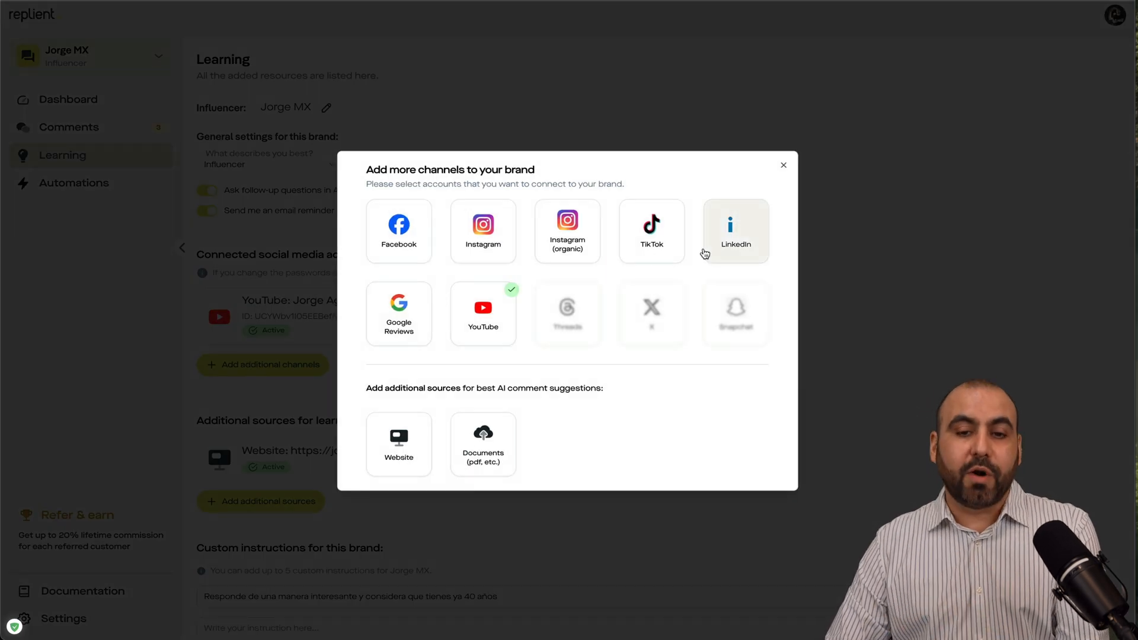
pyautogui.moveTo(612, 301)
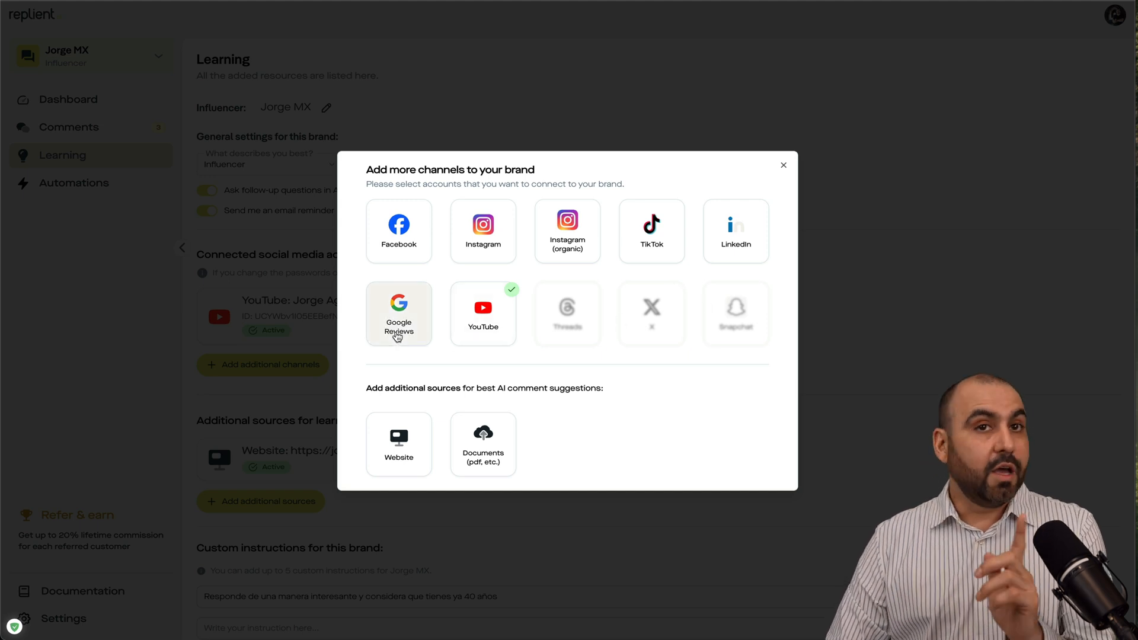
pyautogui.moveTo(604, 365)
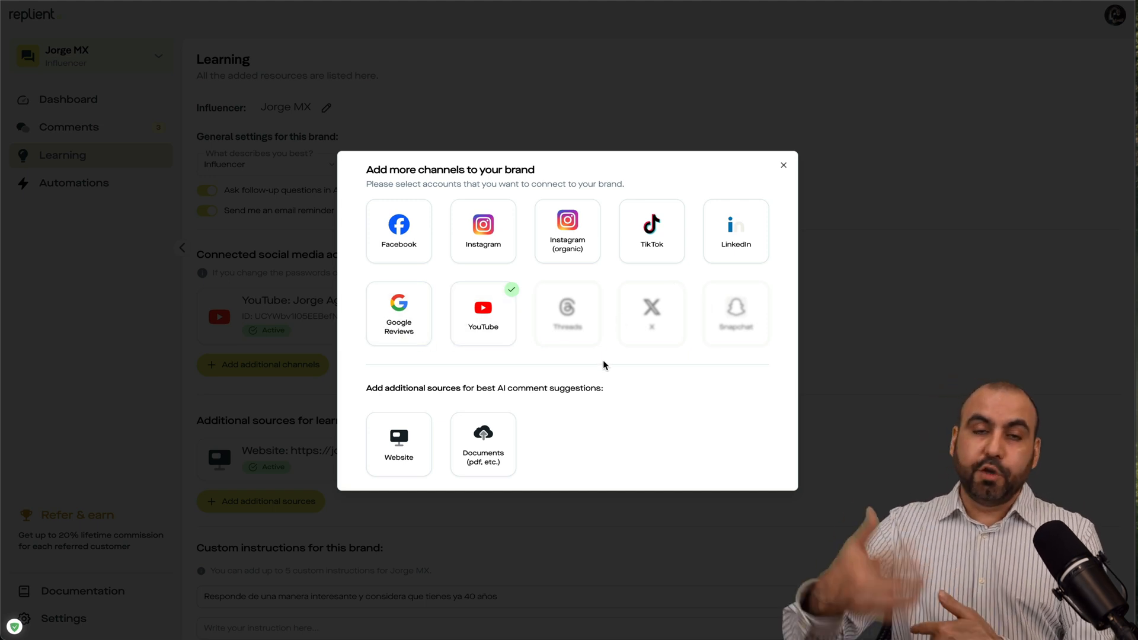
pyautogui.moveTo(758, 346)
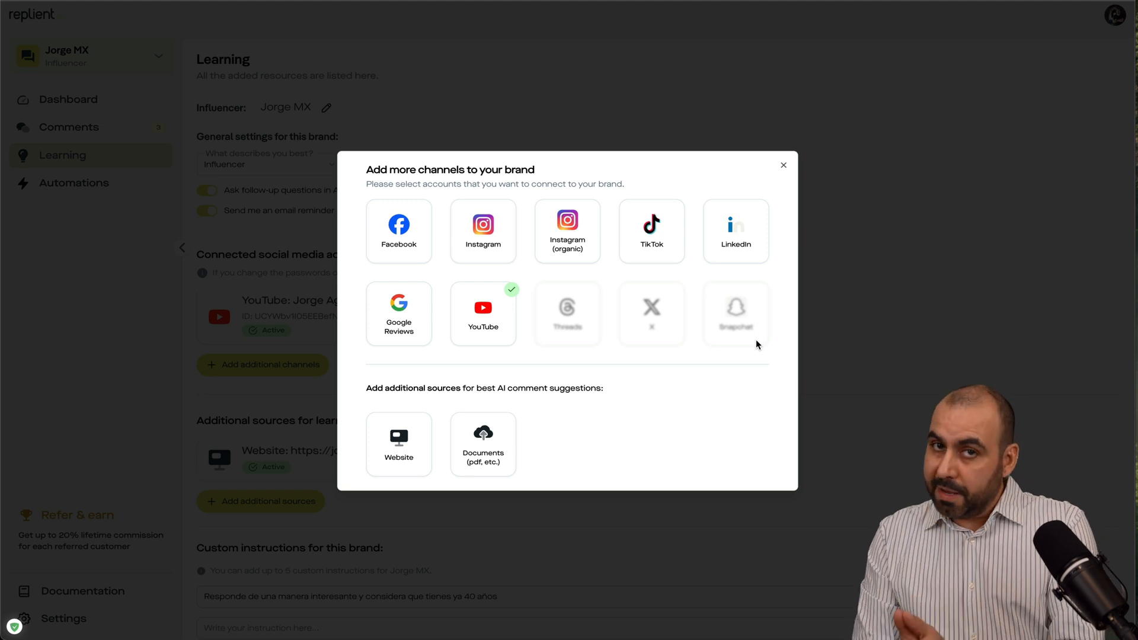
pyautogui.moveTo(627, 376)
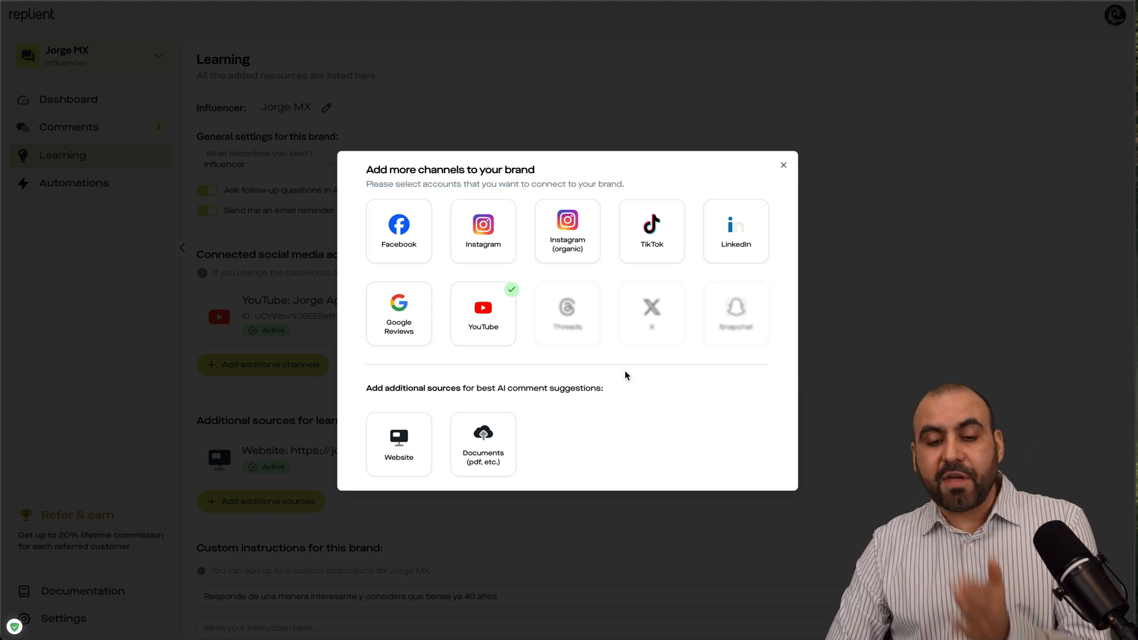
pyautogui.moveTo(407, 433)
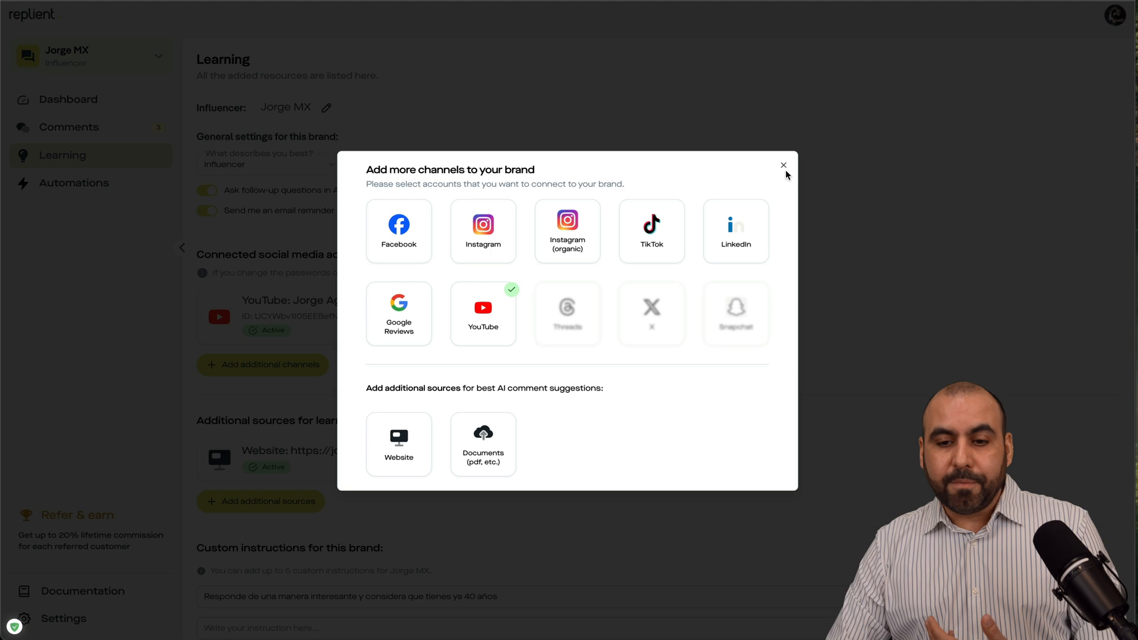
# - Close the channel dialog and scroll through the custom instructions and comment tags
pyautogui.click(783, 164)
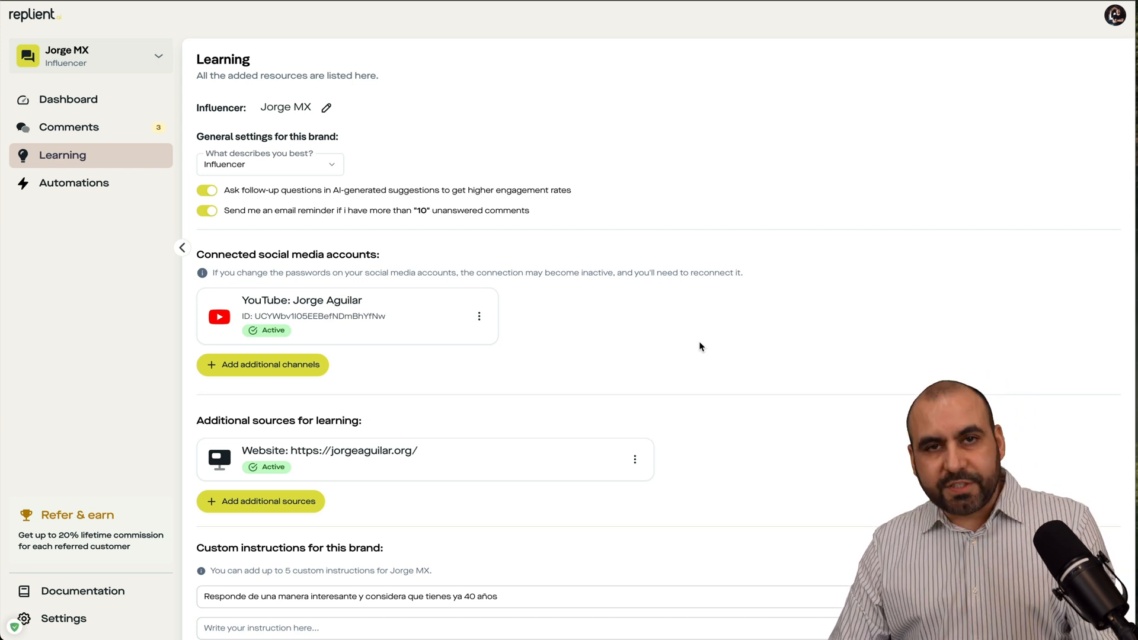
pyautogui.scroll(-3)
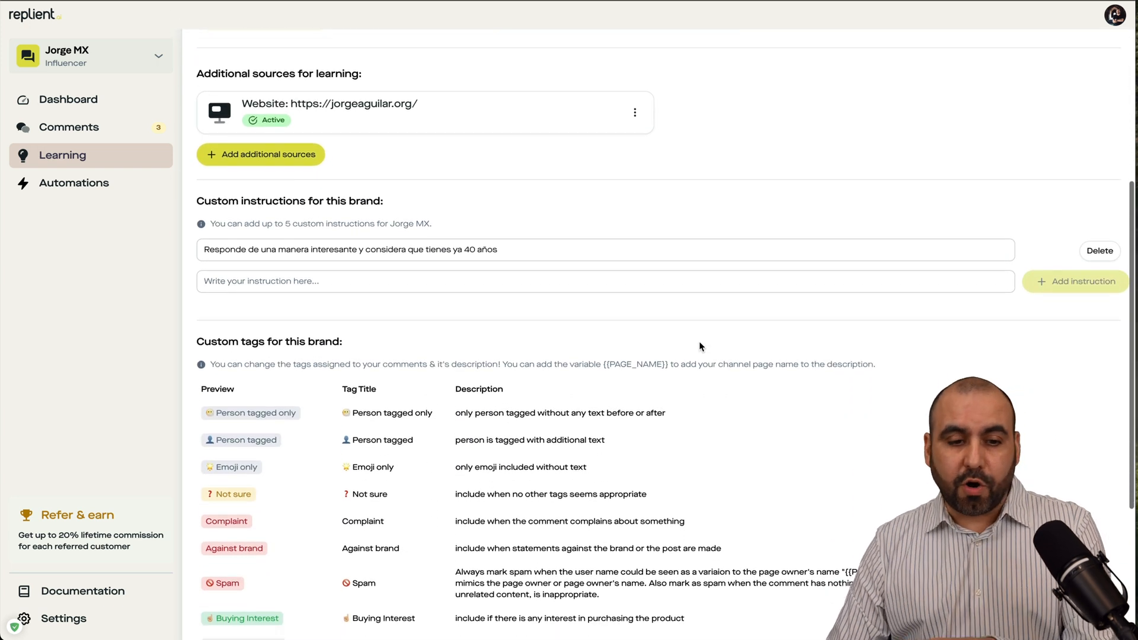
pyautogui.scroll(-3)
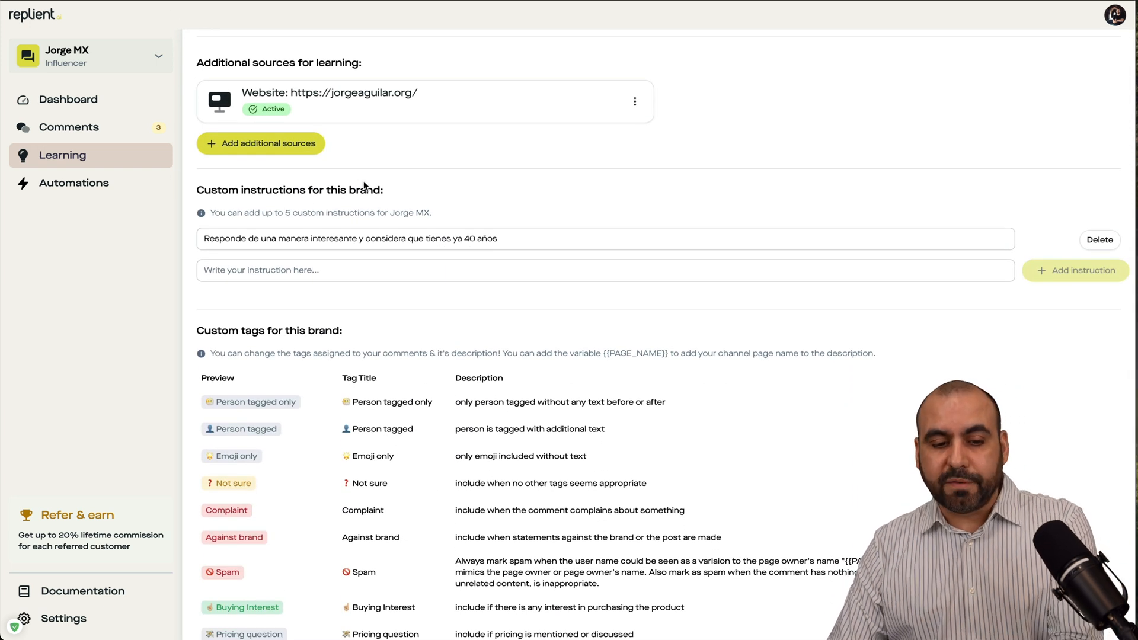
pyautogui.moveTo(331, 327)
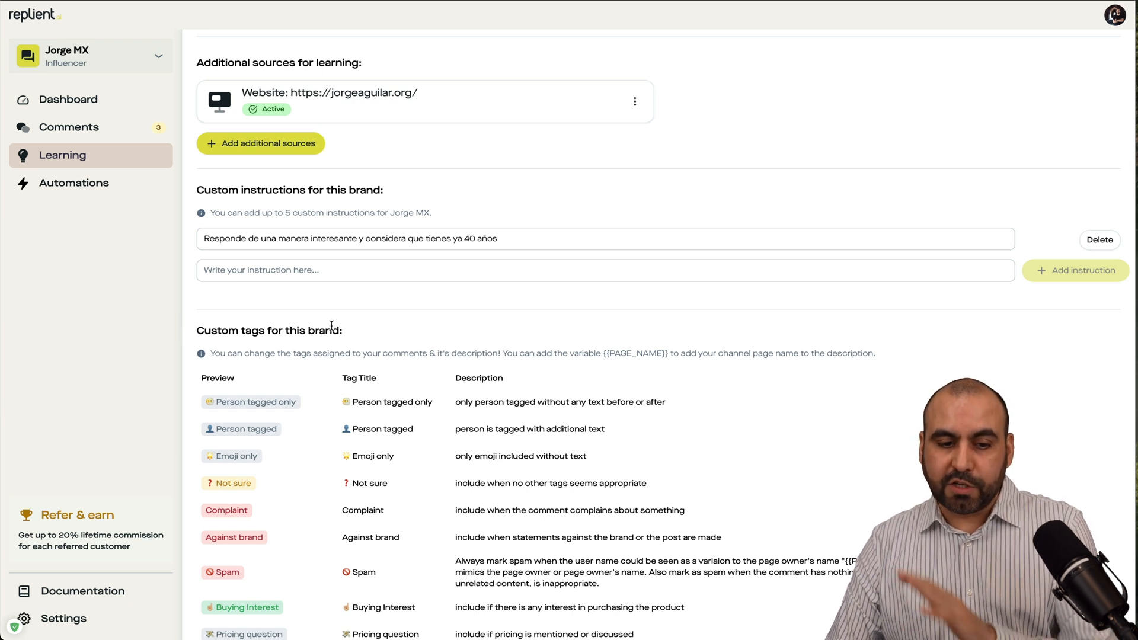
pyautogui.click(501, 238)
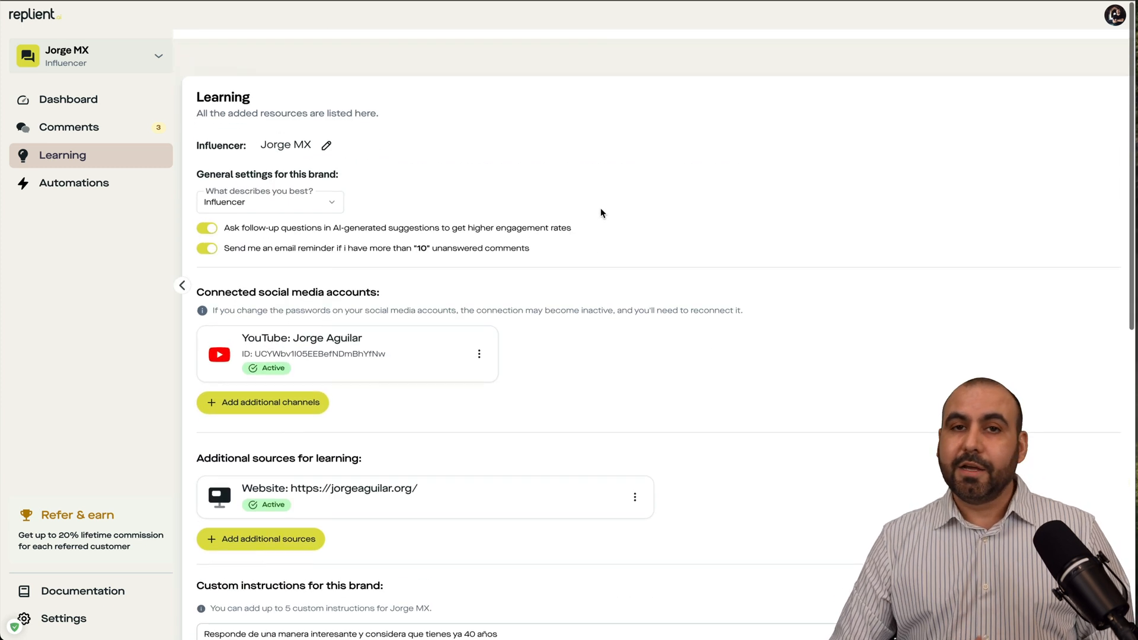
pyautogui.scroll(-3)
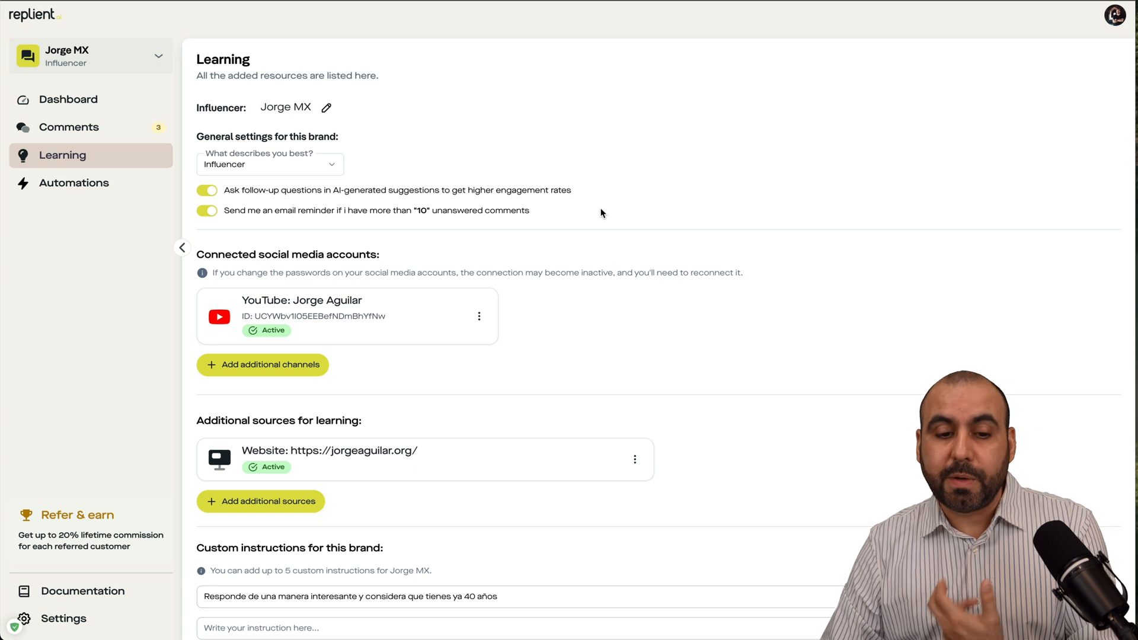
pyautogui.moveTo(124, 161)
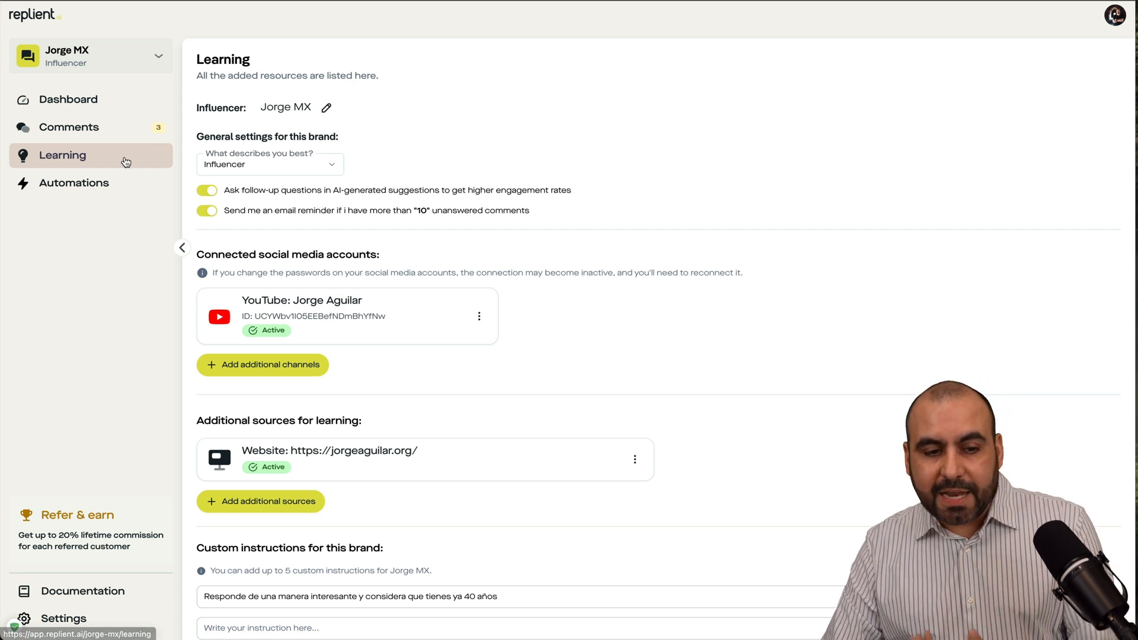
pyautogui.moveTo(336, 387)
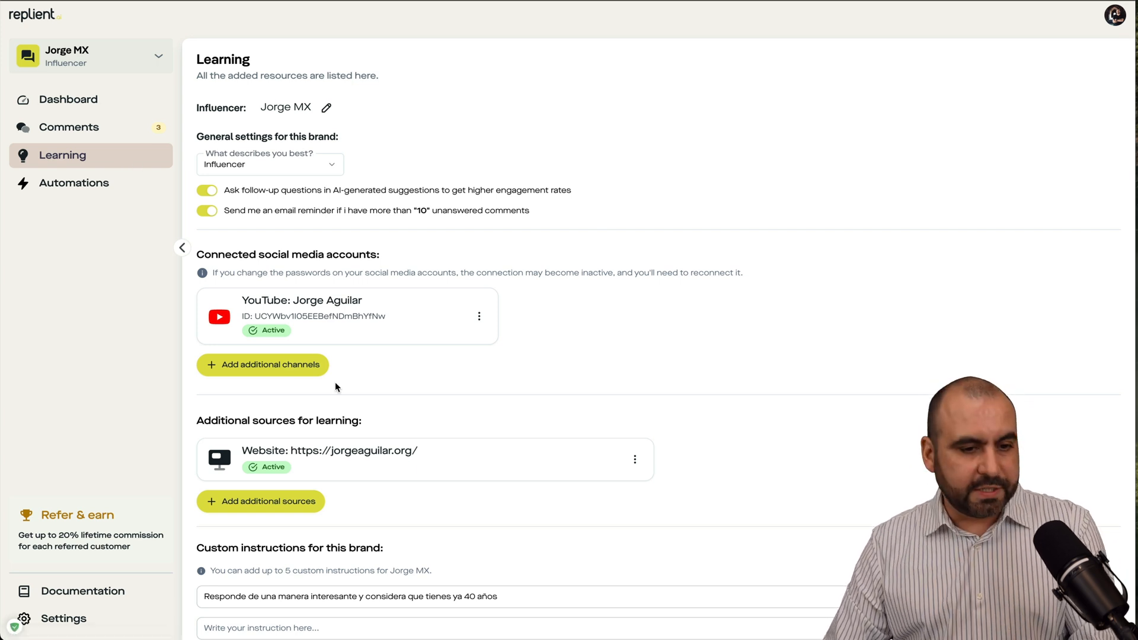
# - Switch to SaaS Master and view its open generic-question comment about a payment video
pyautogui.click(69, 128)
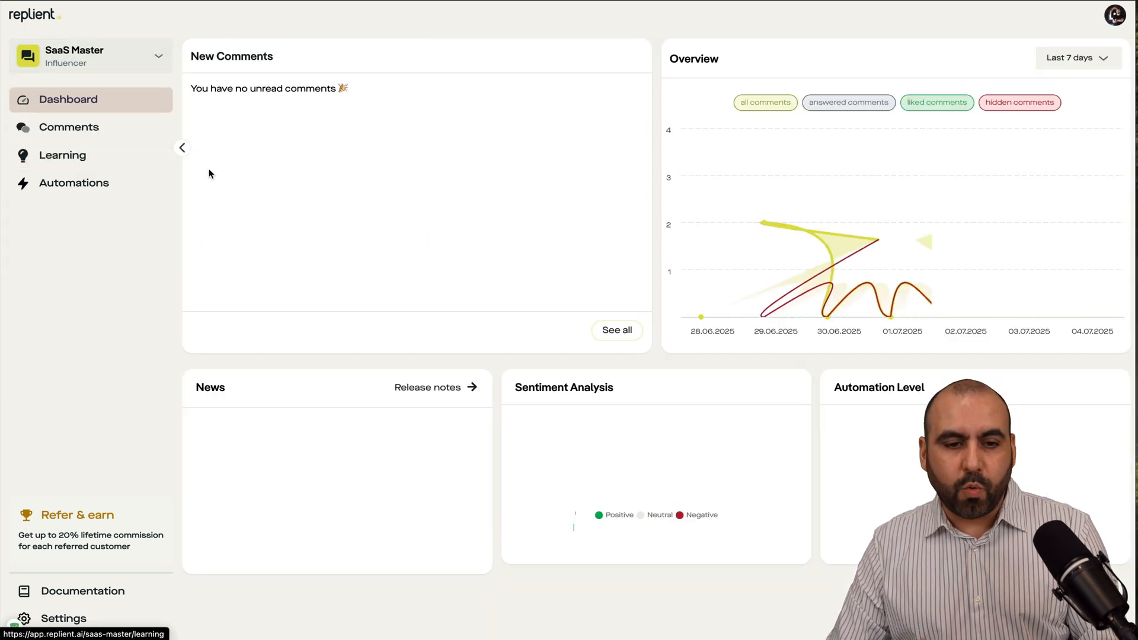
pyautogui.click(68, 127)
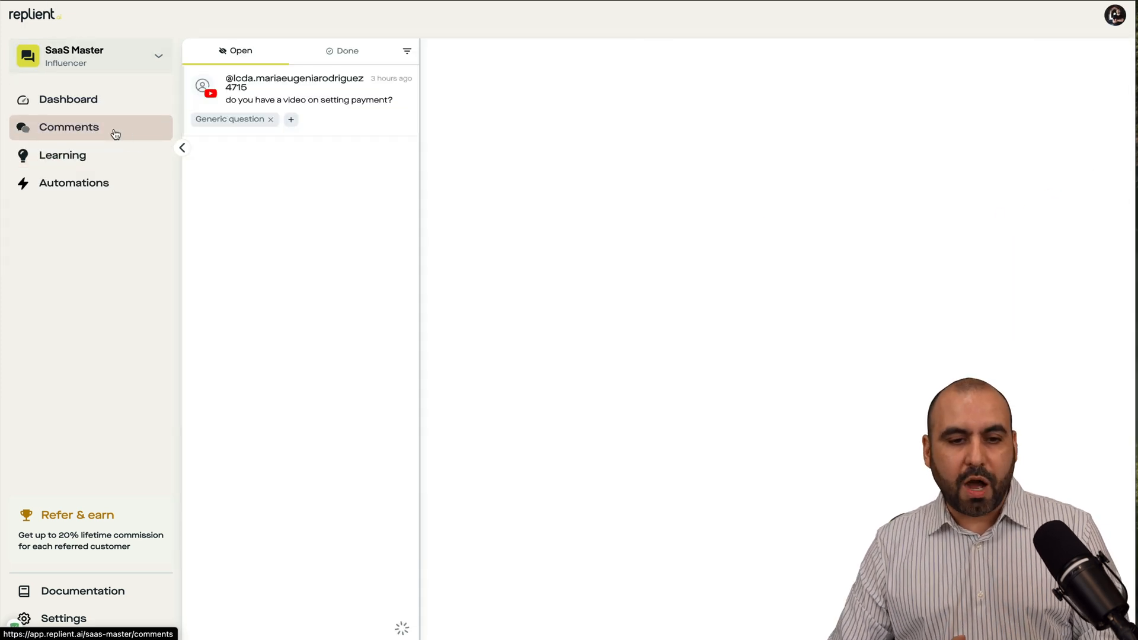
pyautogui.click(309, 92)
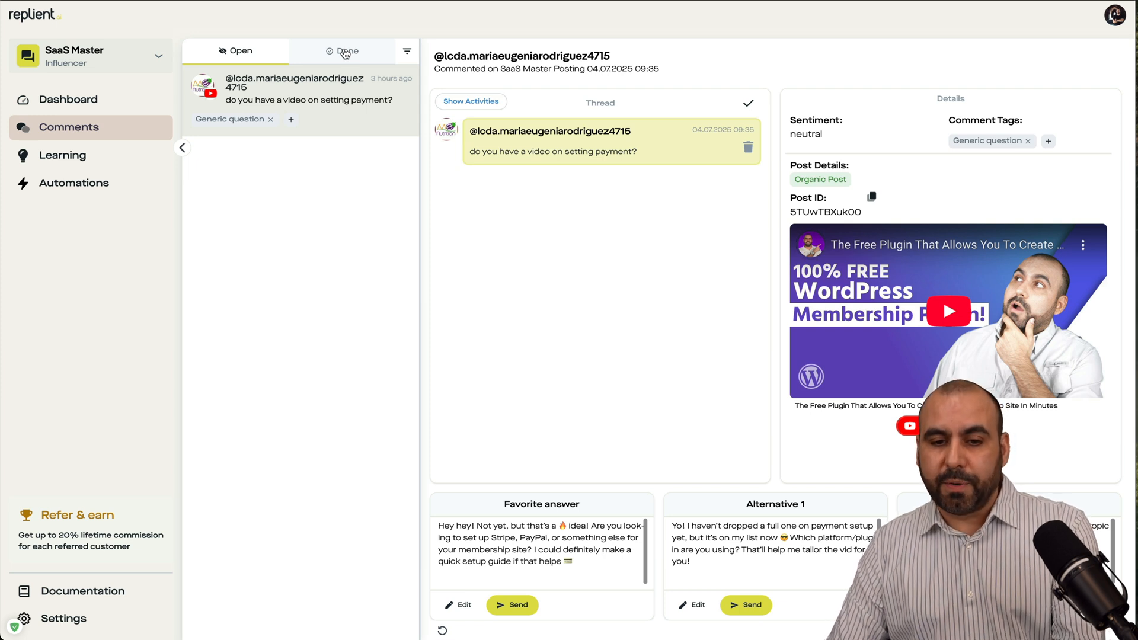
pyautogui.moveTo(537, 247)
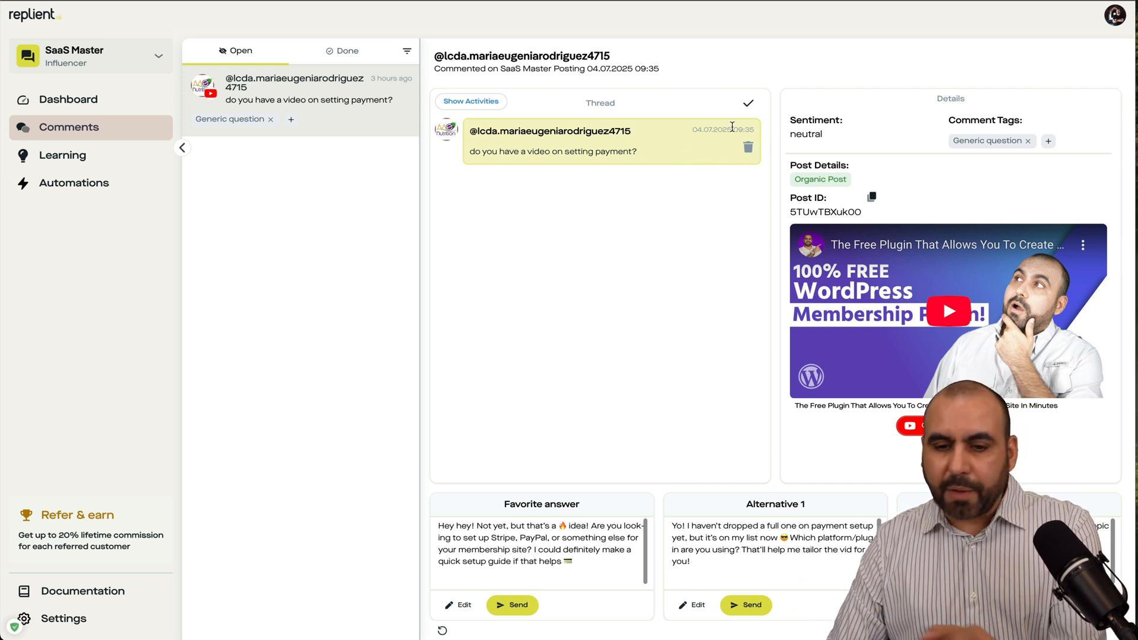
pyautogui.moveTo(672, 168)
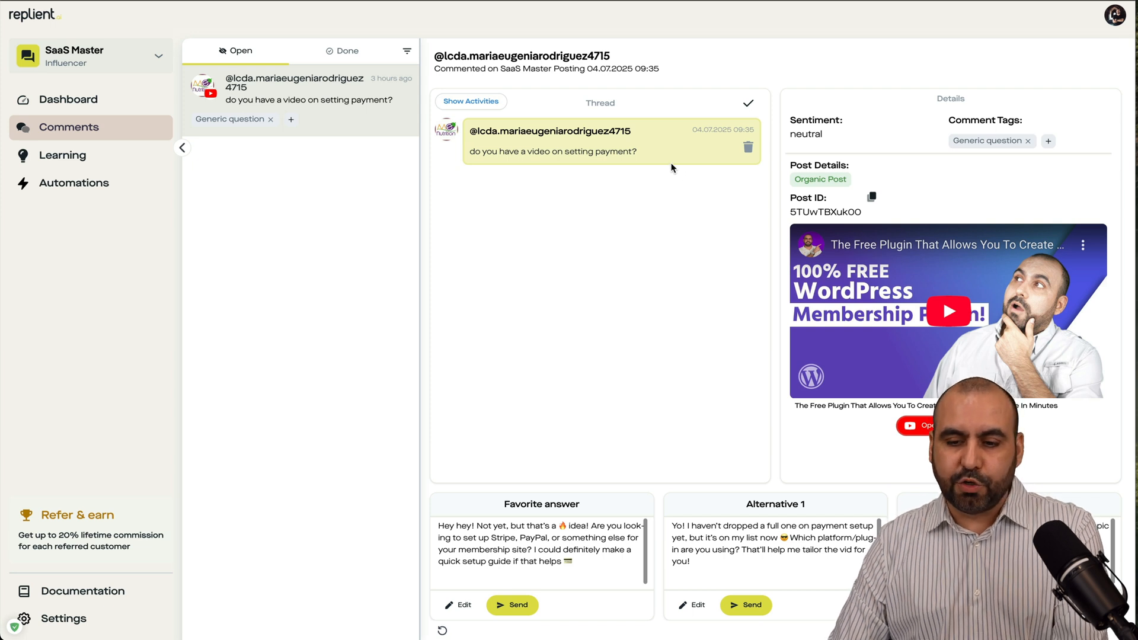
pyautogui.moveTo(748, 147)
pyautogui.write('slkdjslkadjalsk')
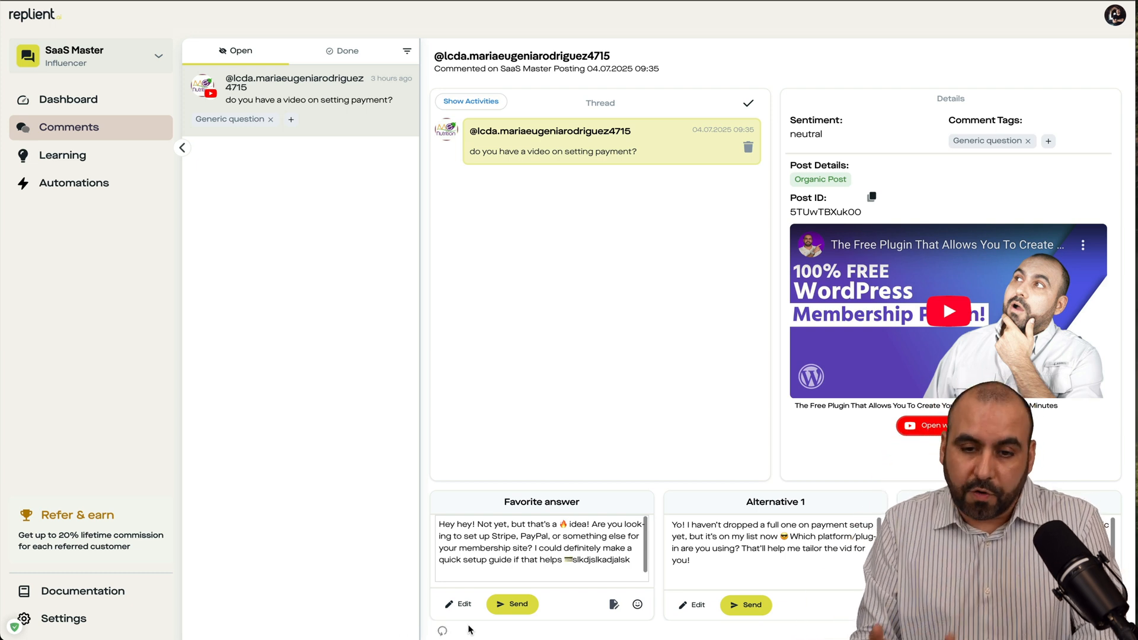
pyautogui.moveTo(556, 425)
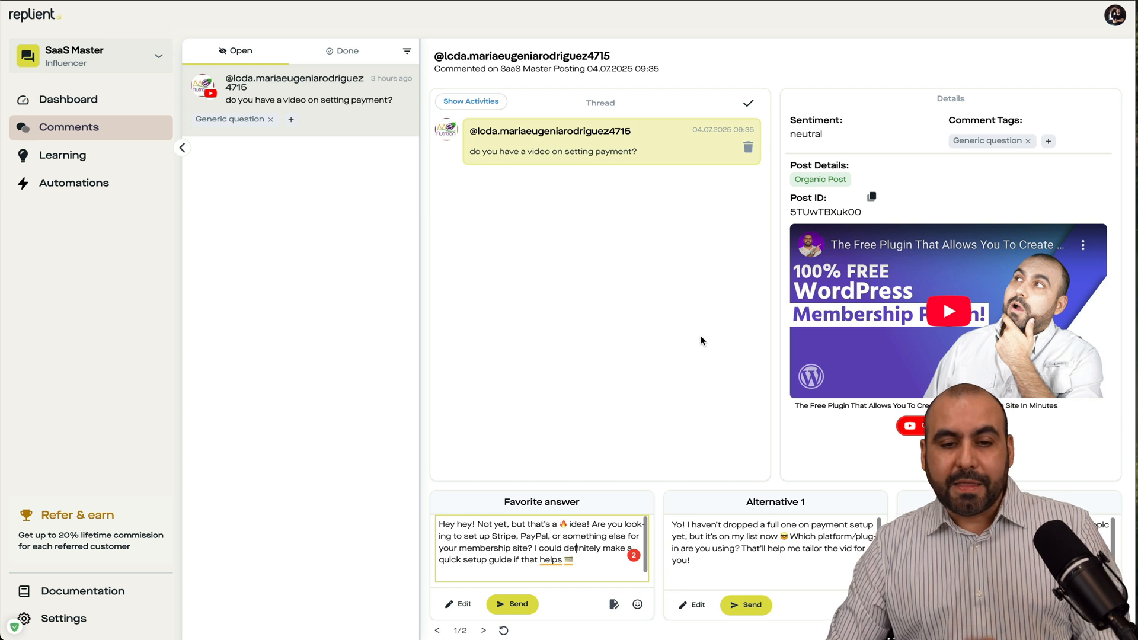
pyautogui.moveTo(169, 191)
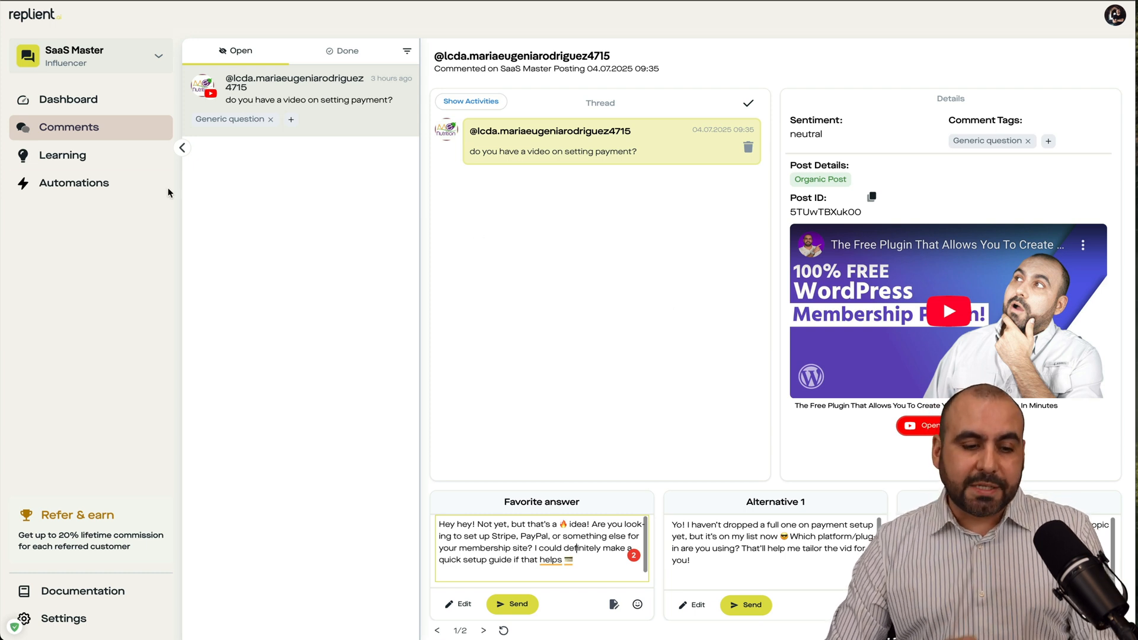
# - Browse the automation Templates tab, then return to SaaS Master's like and notify rules
pyautogui.click(73, 183)
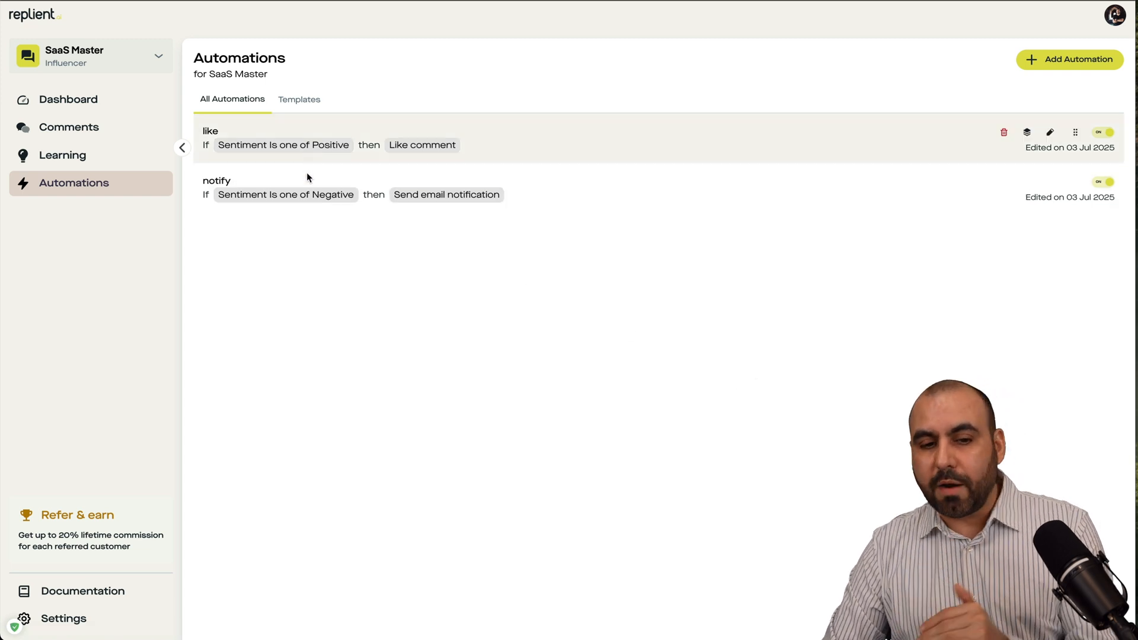
pyautogui.click(299, 99)
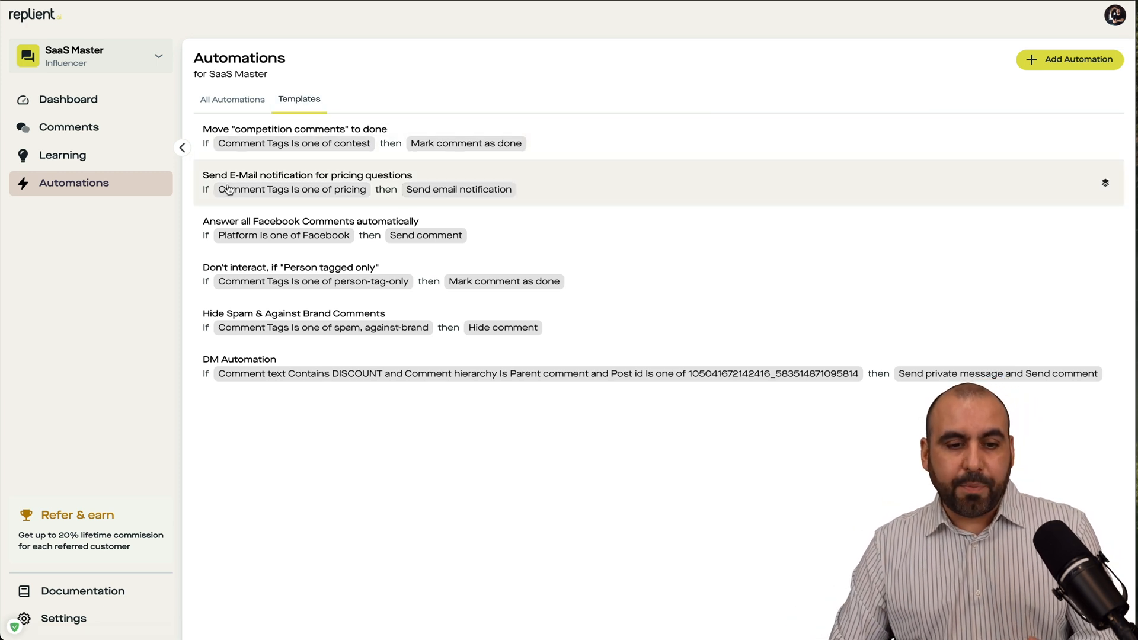
pyautogui.moveTo(359, 179)
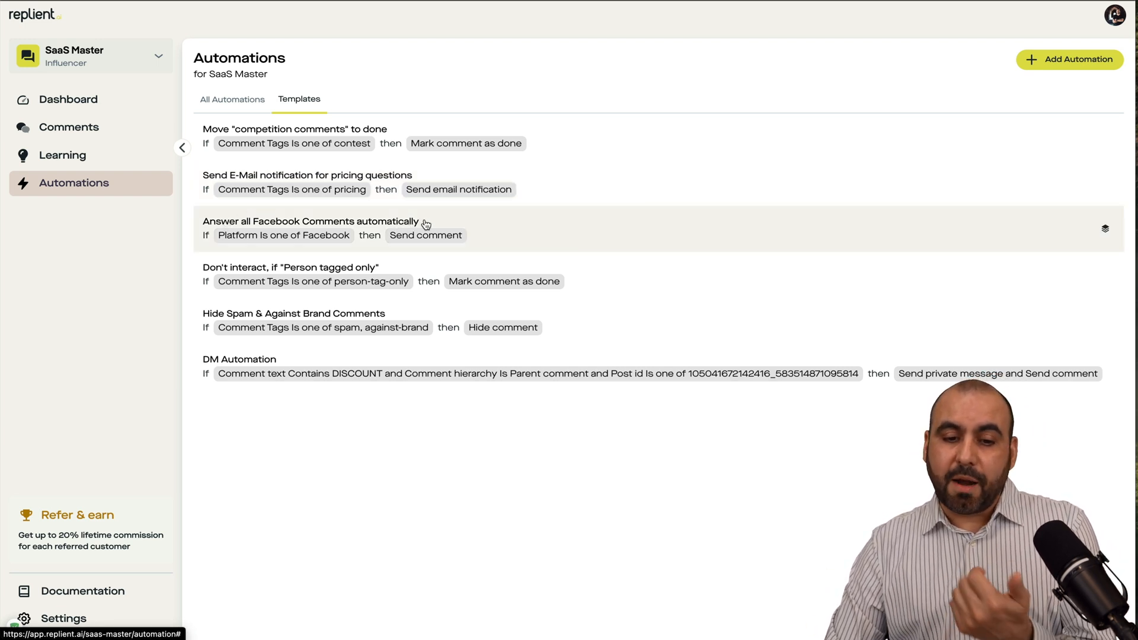
pyautogui.moveTo(473, 228)
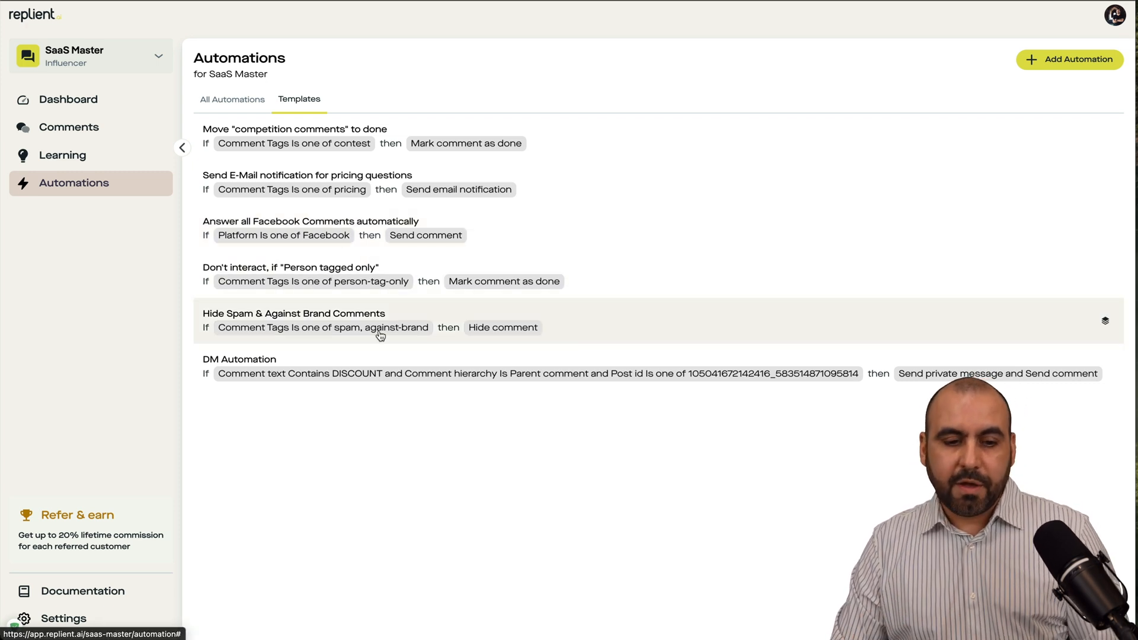
pyautogui.moveTo(366, 321)
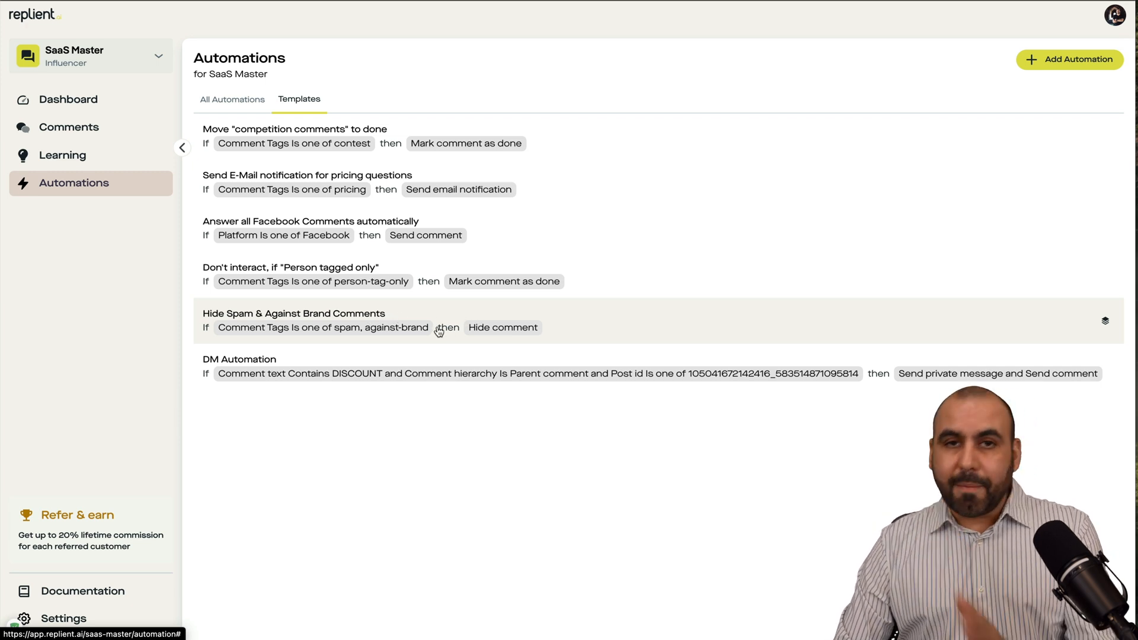
pyautogui.moveTo(602, 337)
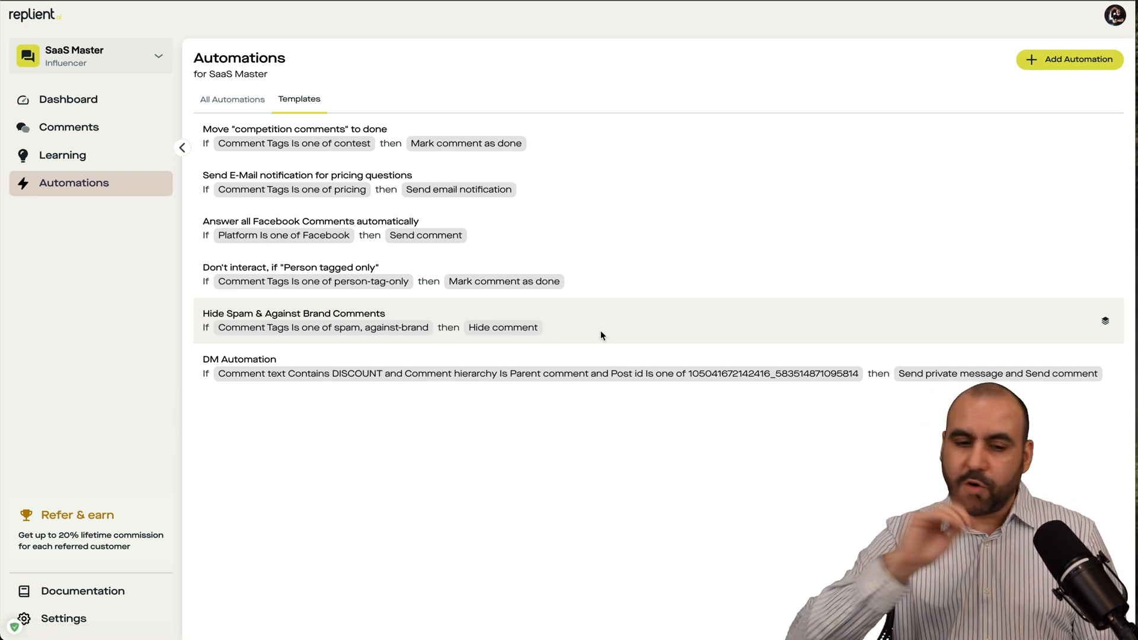
pyautogui.click(232, 99)
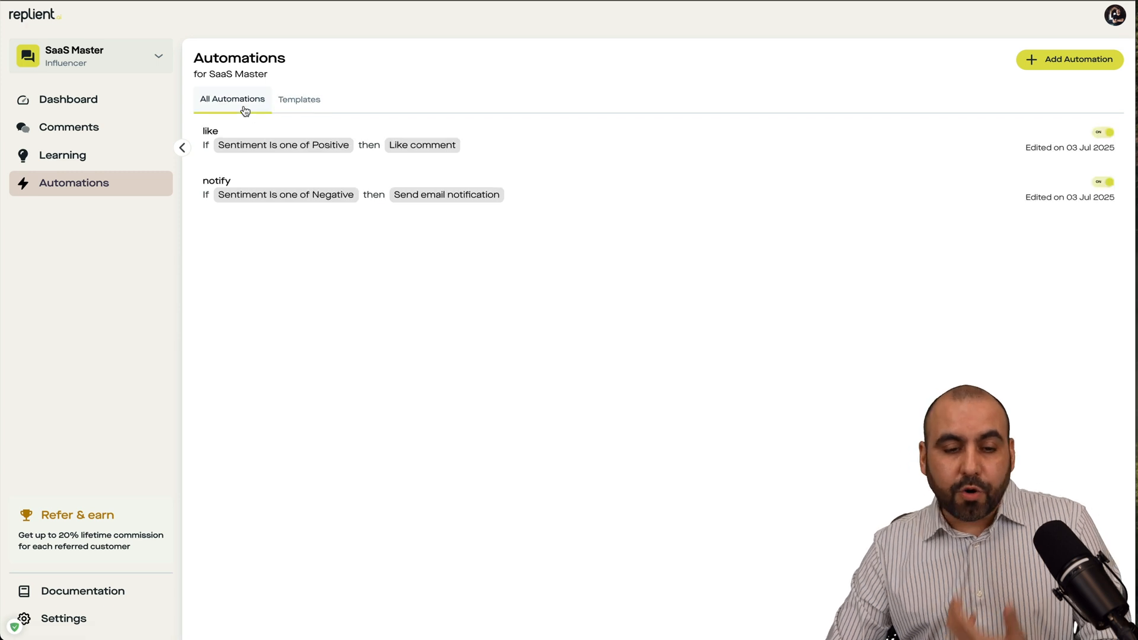
pyautogui.moveTo(366, 277)
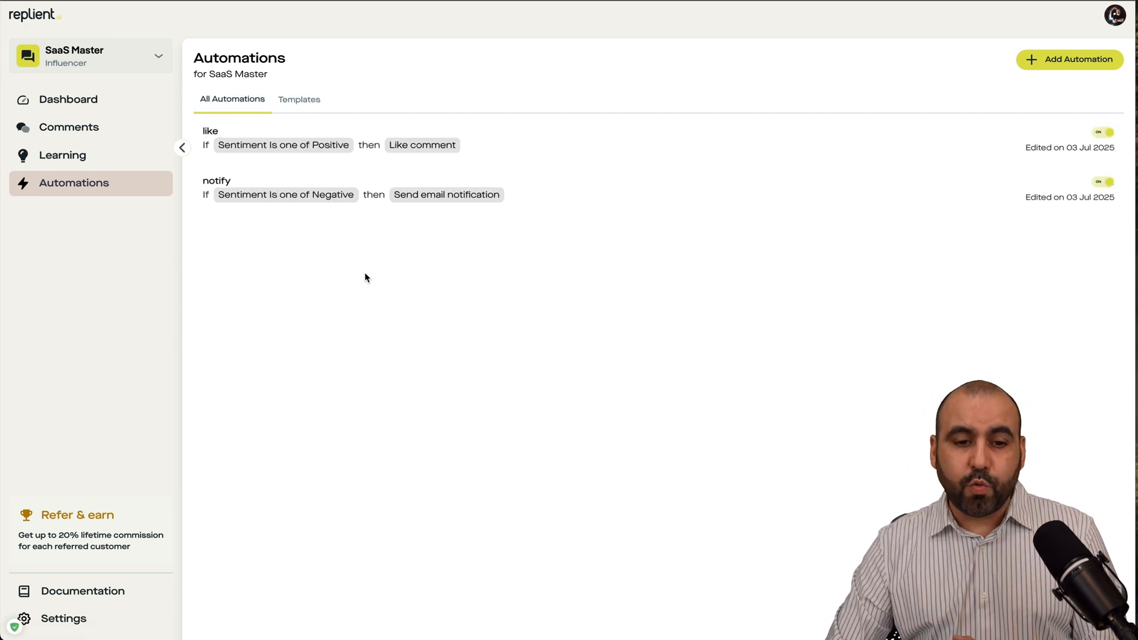
pyautogui.moveTo(229, 156)
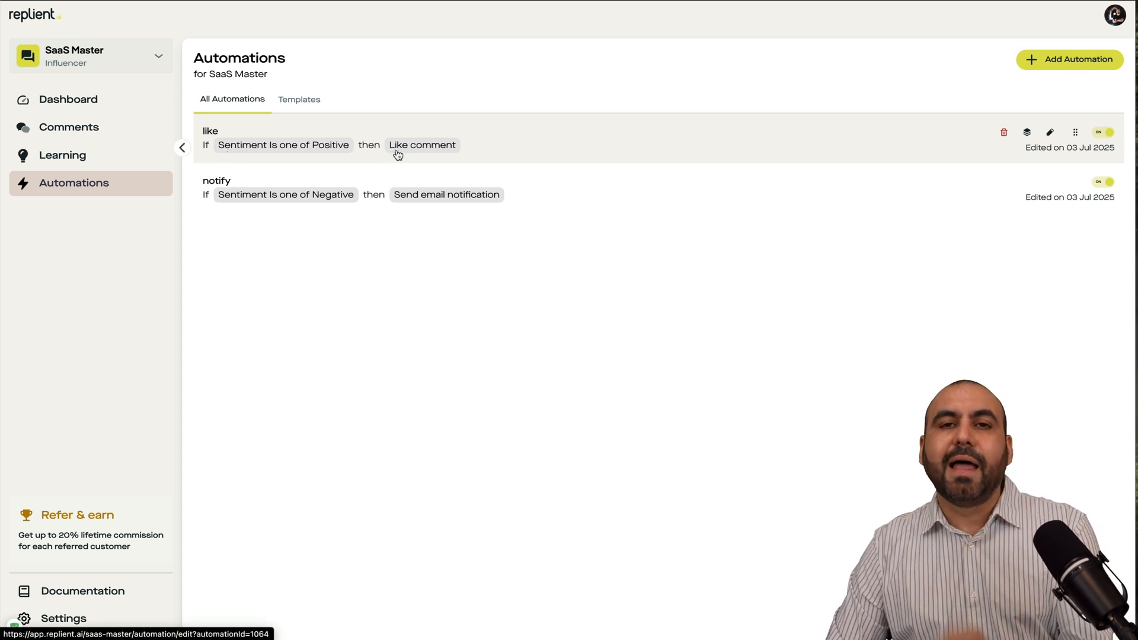
pyautogui.moveTo(525, 145)
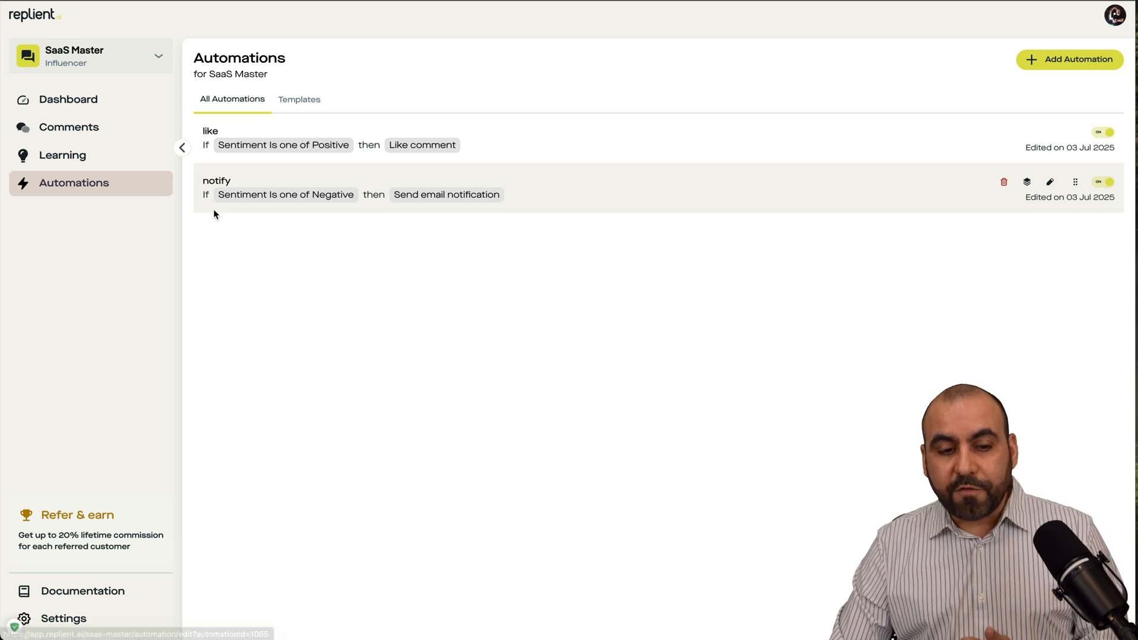
pyautogui.moveTo(425, 211)
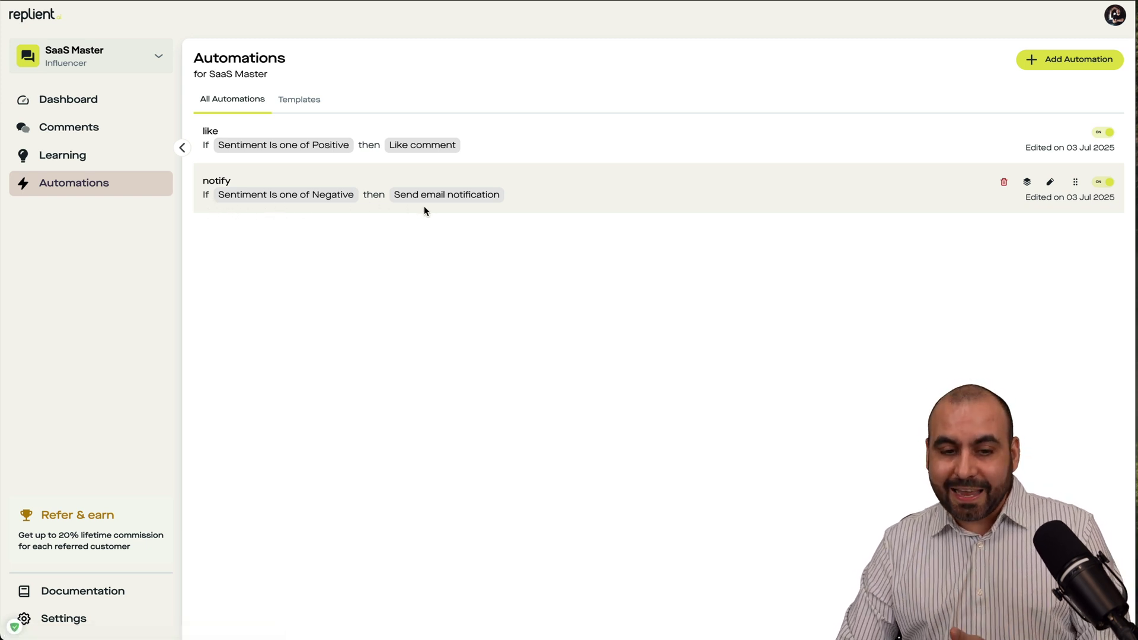
pyautogui.moveTo(450, 212)
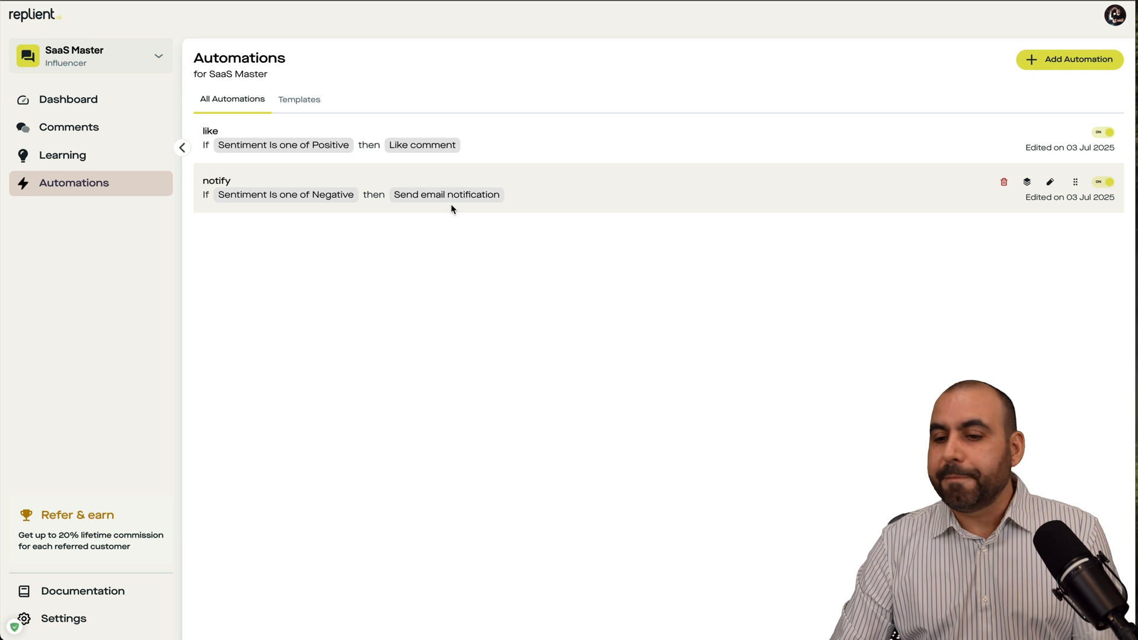
pyautogui.click(1072, 59)
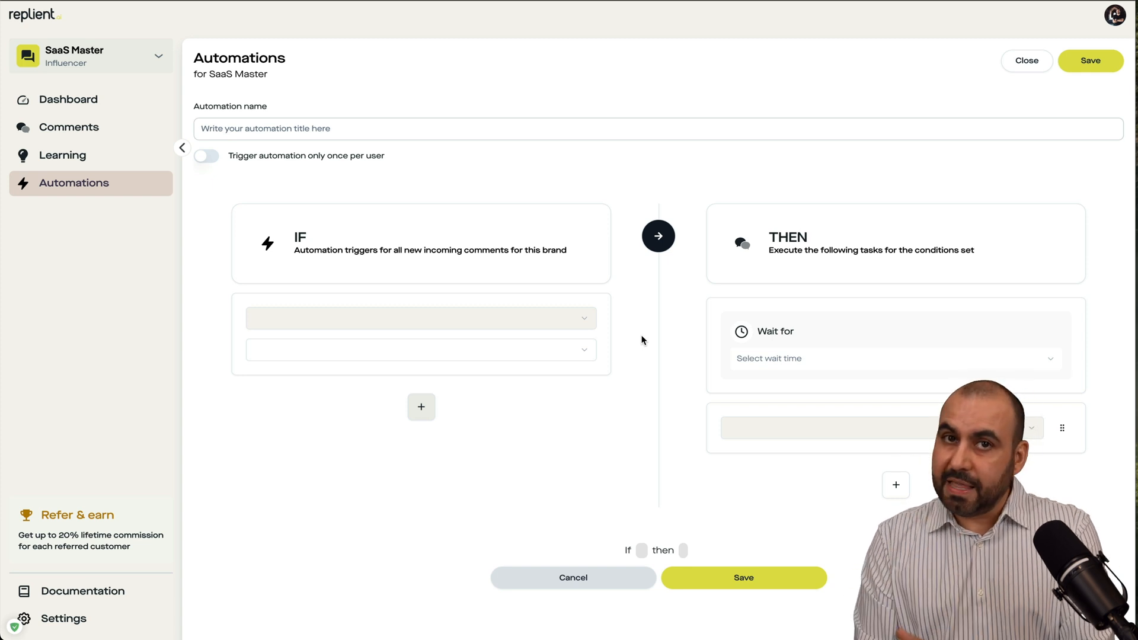
pyautogui.moveTo(214, 177)
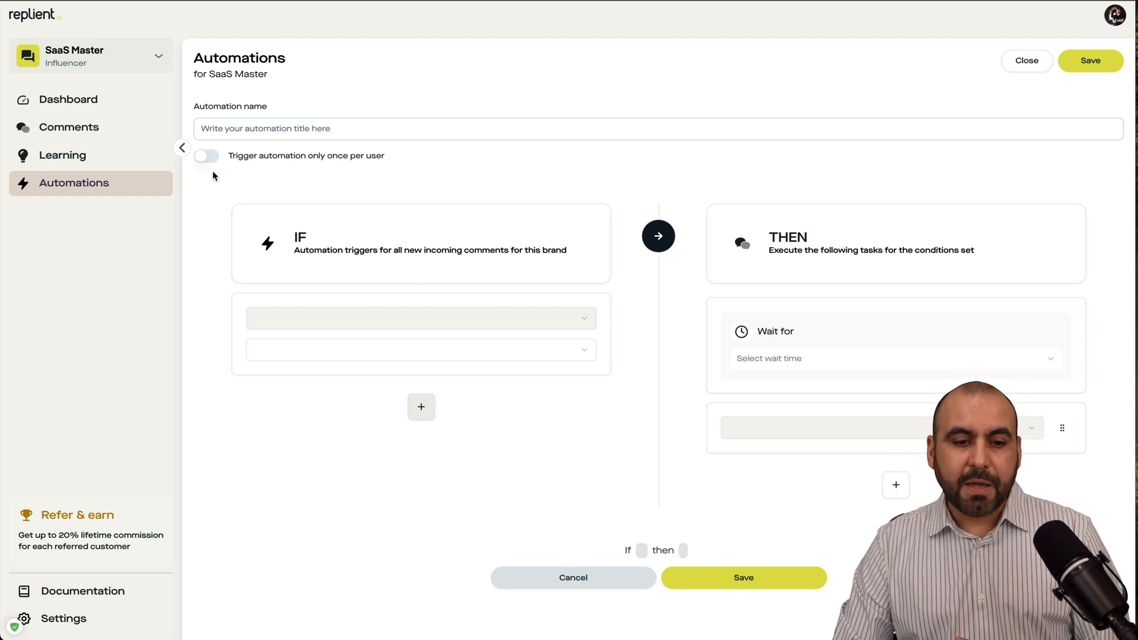
pyautogui.moveTo(375, 167)
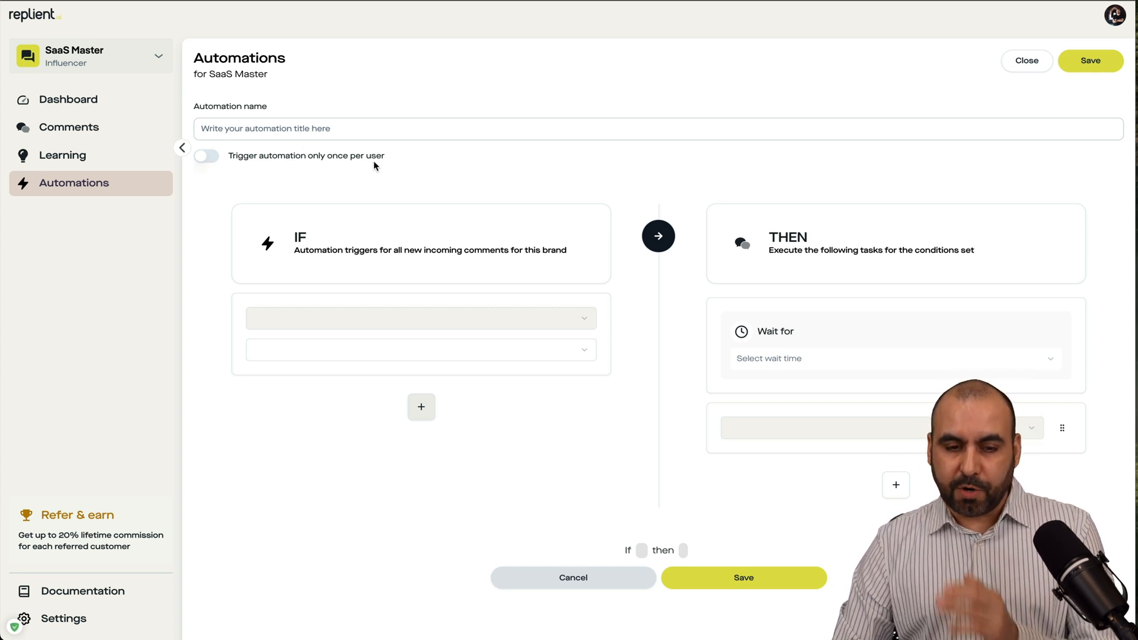
pyautogui.moveTo(307, 148)
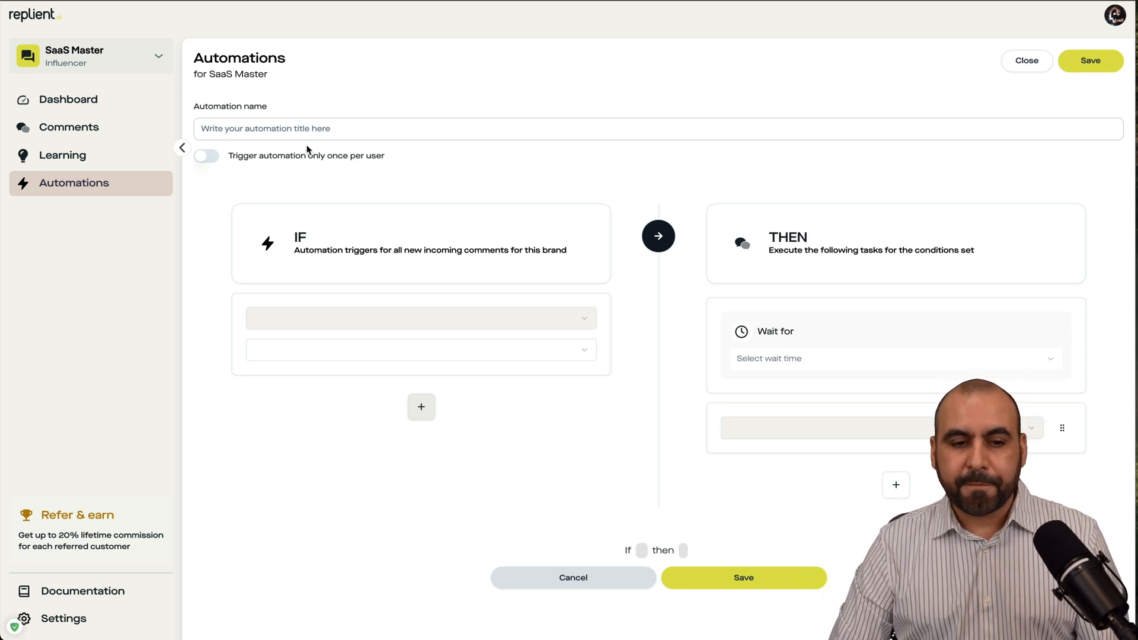
# - Limit the automation to once per user and switch its condition to Comment text
pyautogui.click(207, 156)
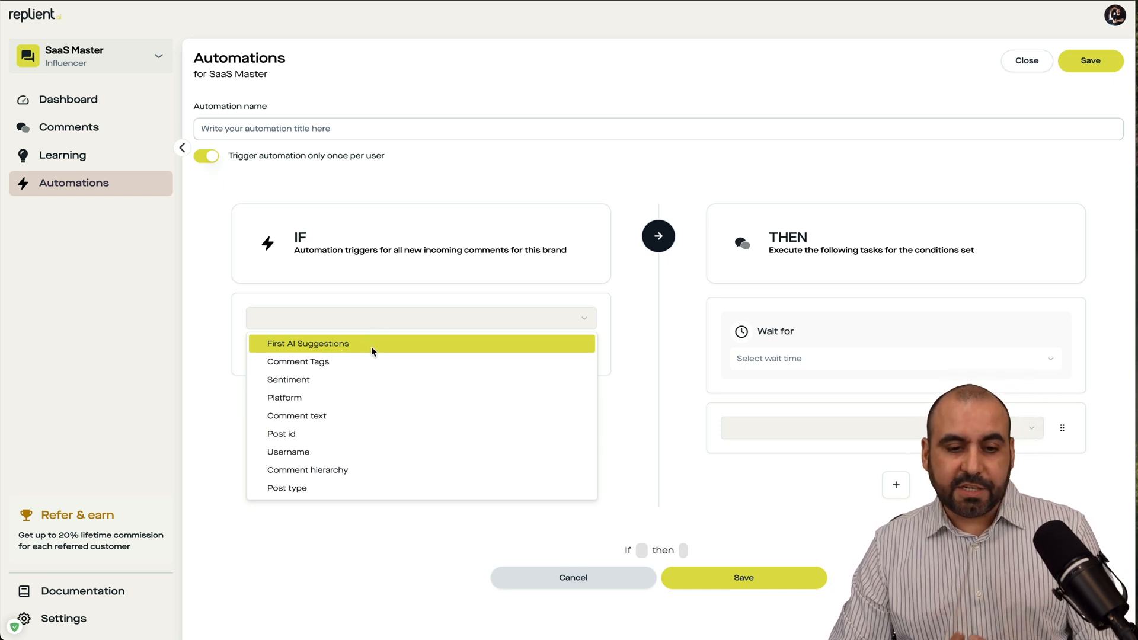
pyautogui.moveTo(335, 361)
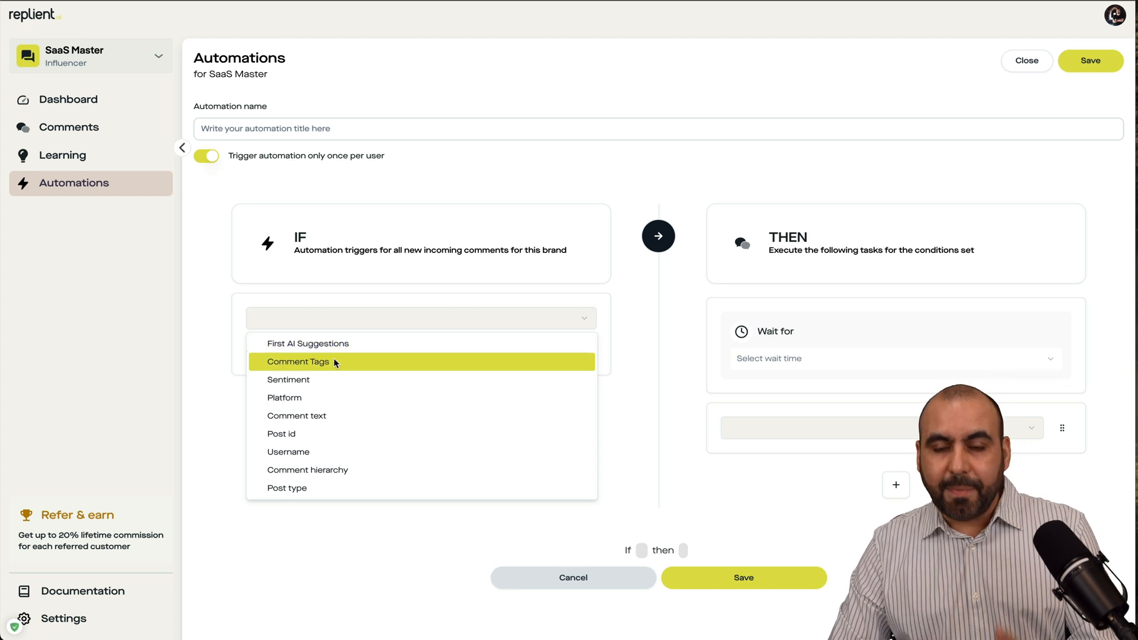
pyautogui.moveTo(338, 380)
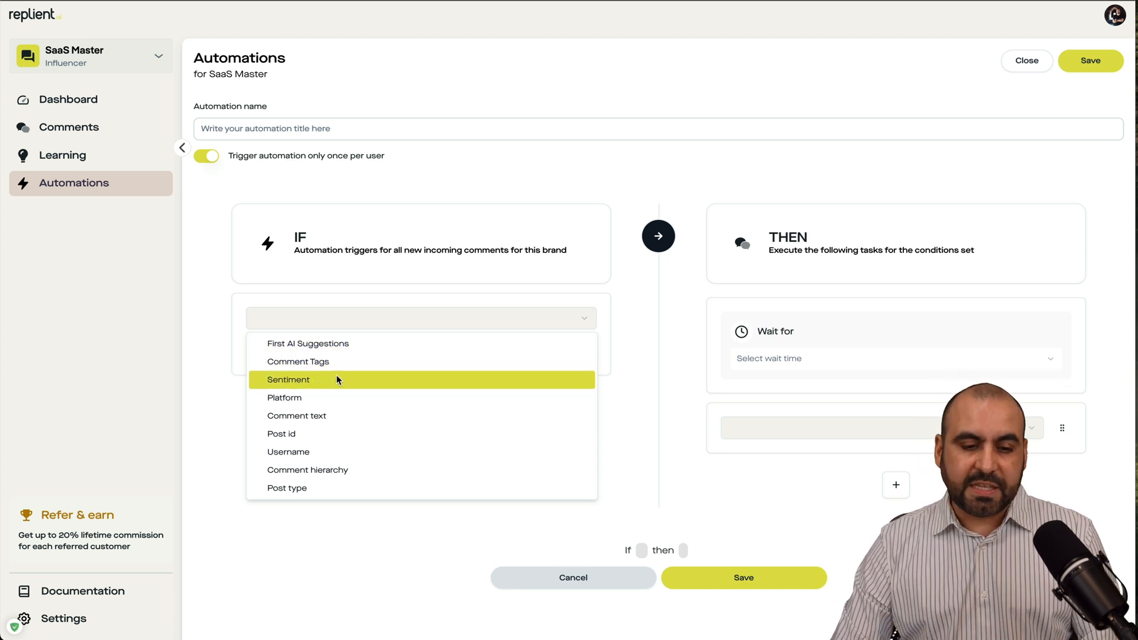
pyautogui.click(288, 379)
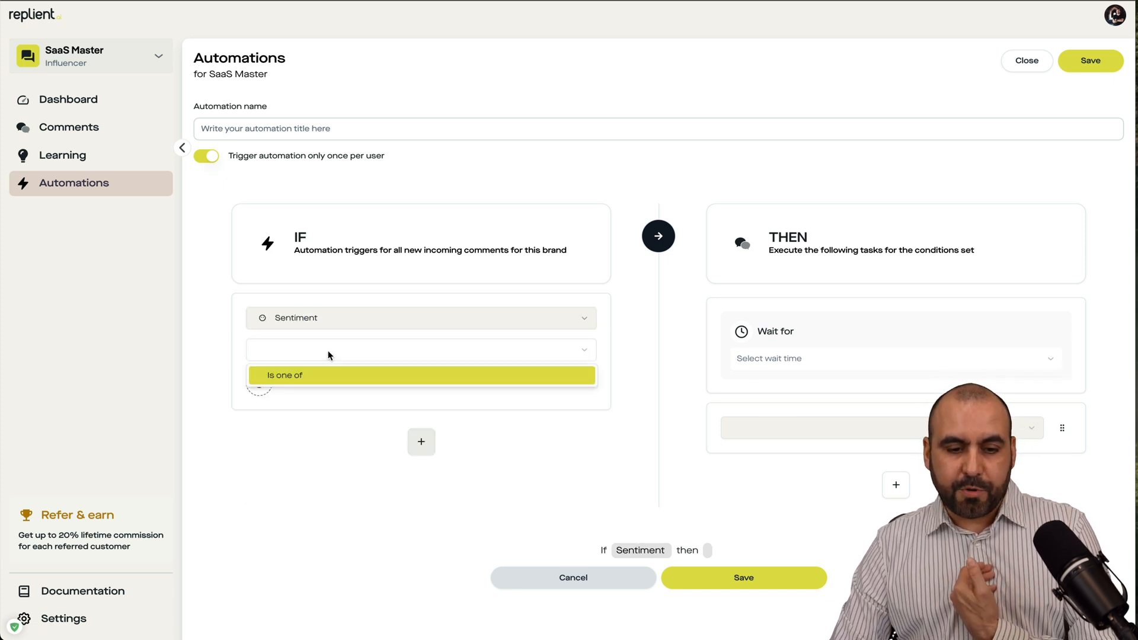
pyautogui.click(284, 375)
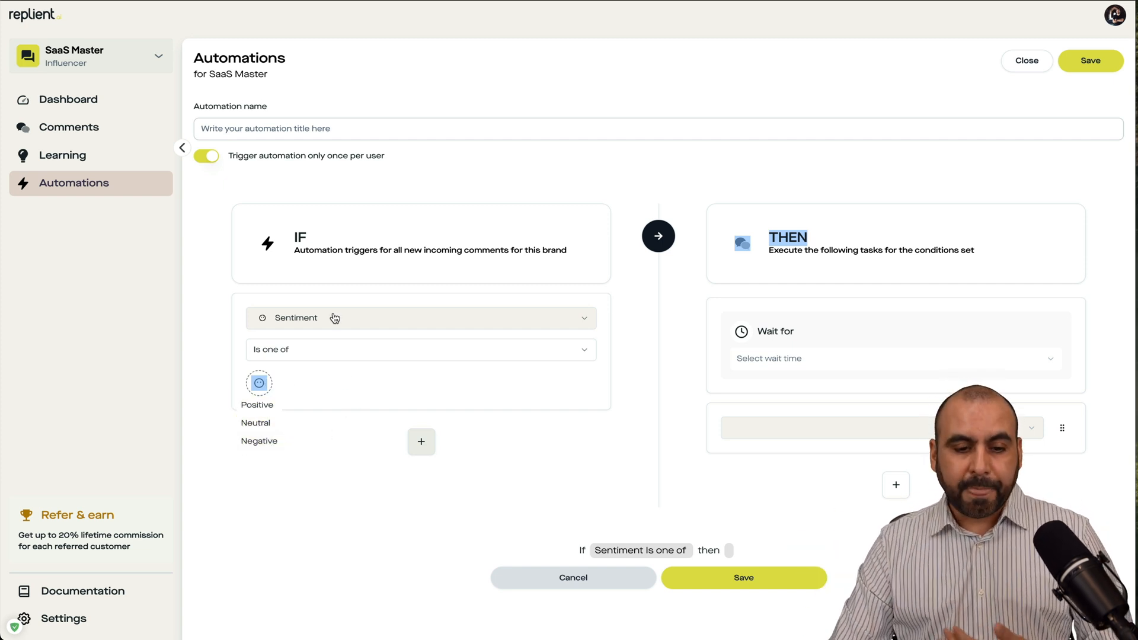
pyautogui.click(421, 318)
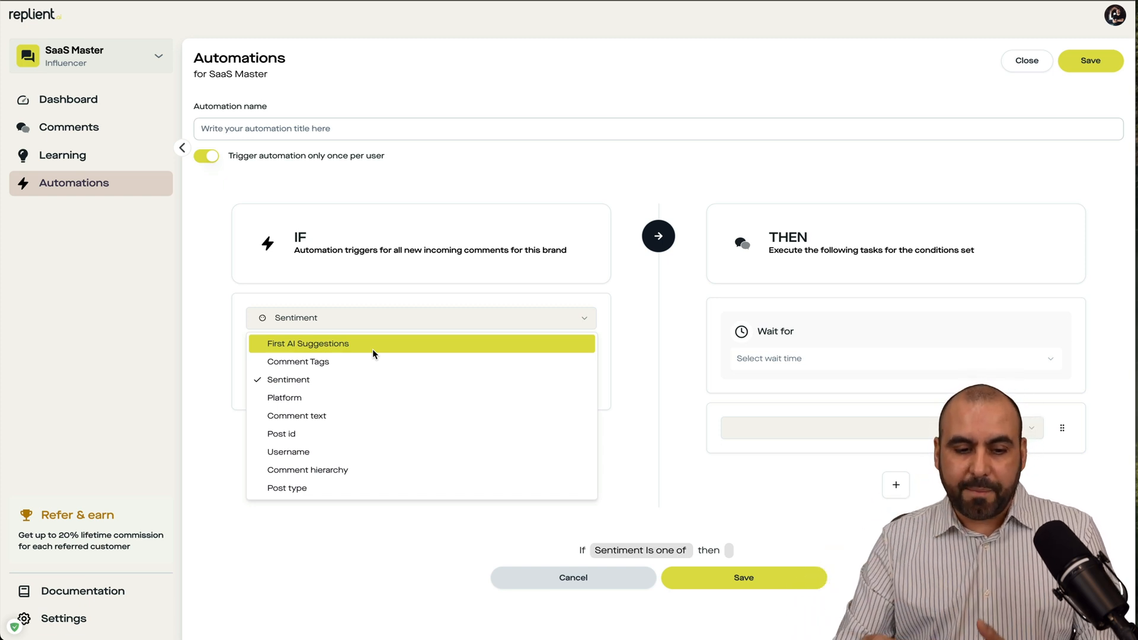
pyautogui.moveTo(349, 449)
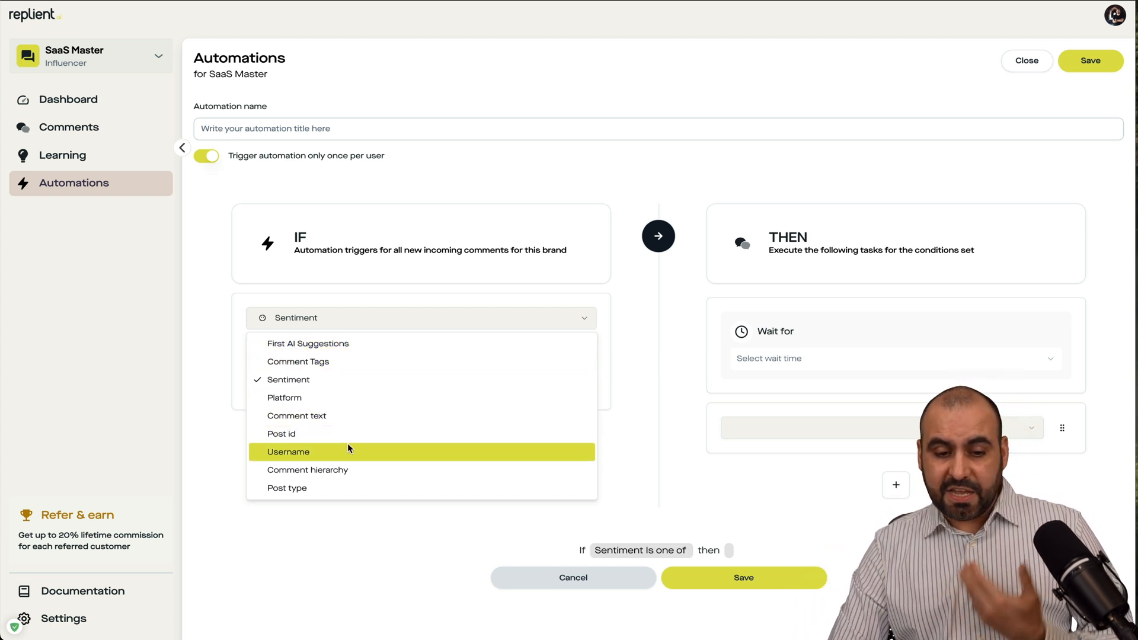
pyautogui.moveTo(354, 457)
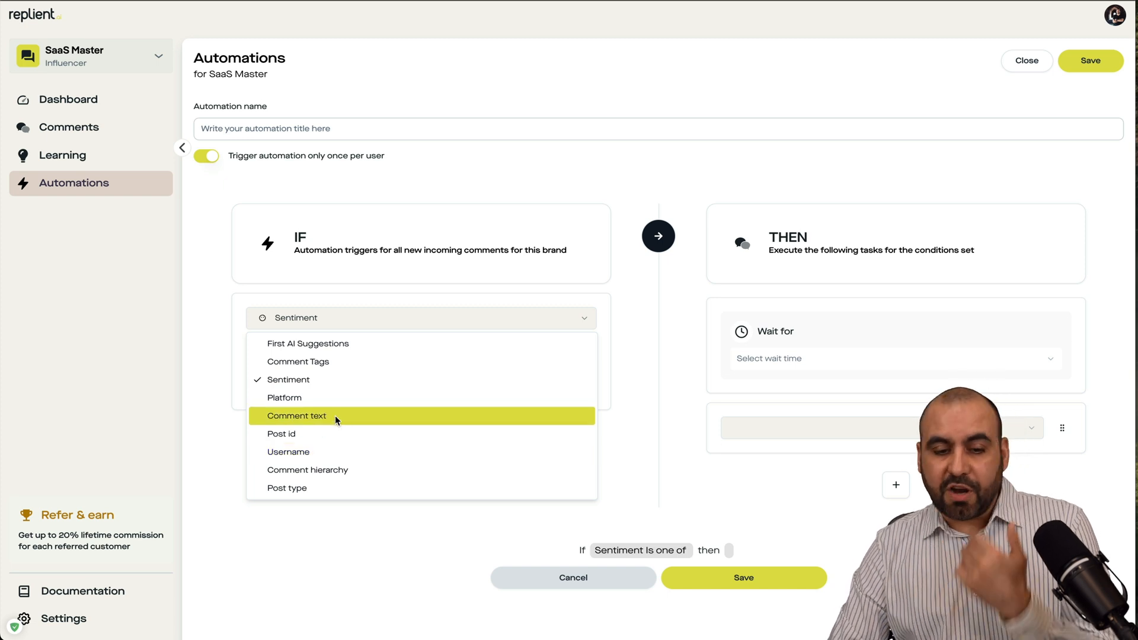
pyautogui.click(297, 416)
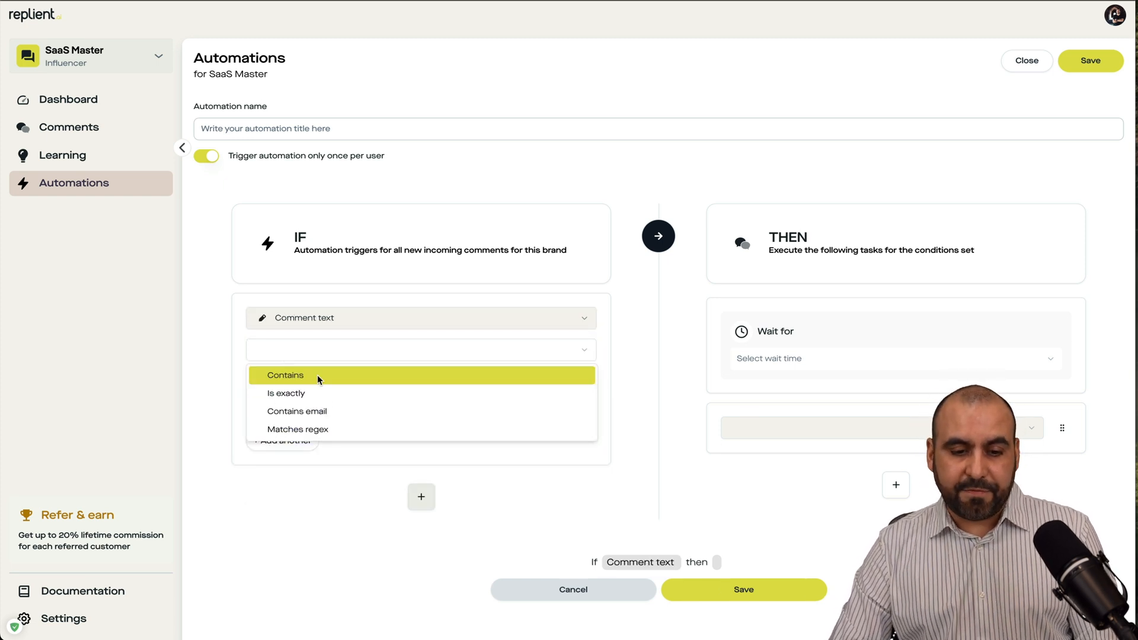
# - Trigger when comment text contains 'MDSKJNFDSKJn' and wait random (1-10 minutes)
pyautogui.click(286, 376)
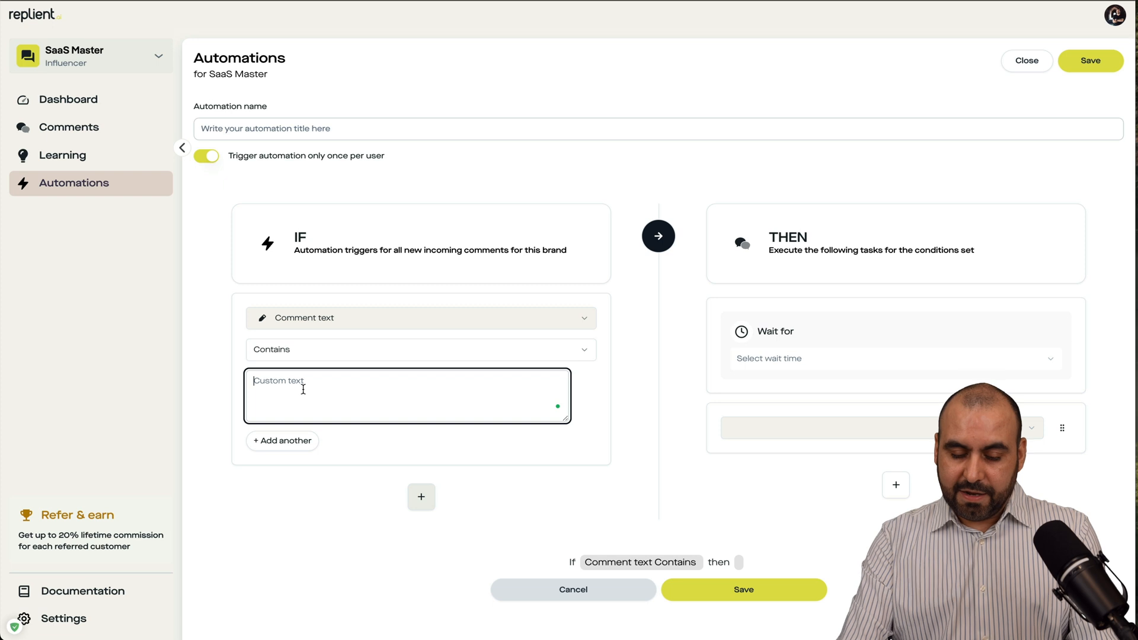
pyautogui.write('MDSKJNFDSKJn')
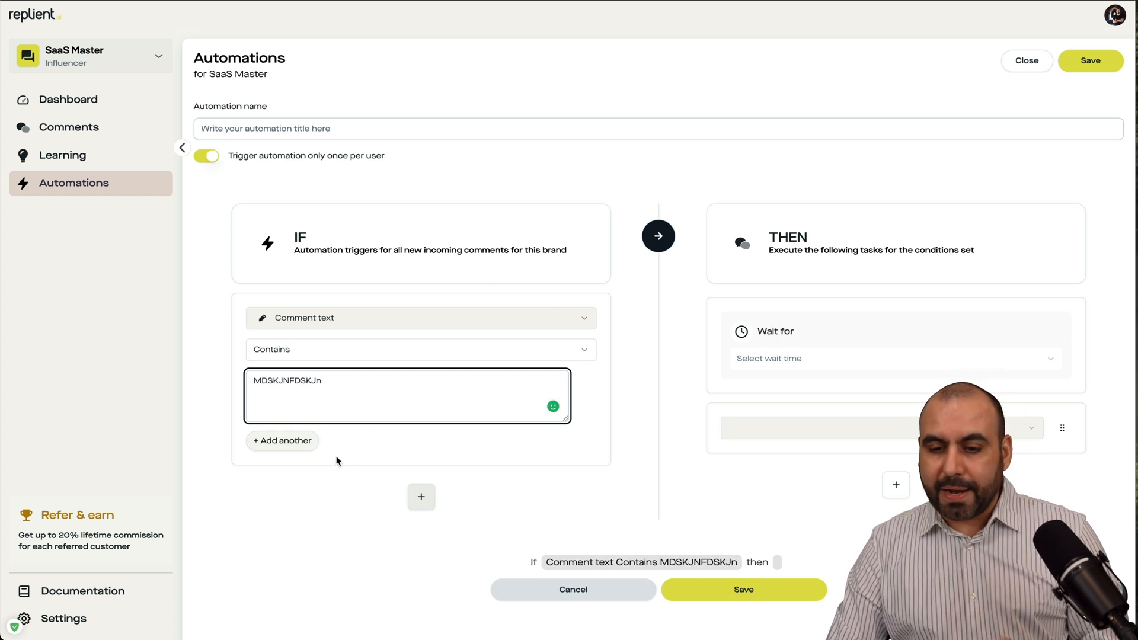
pyautogui.click(896, 358)
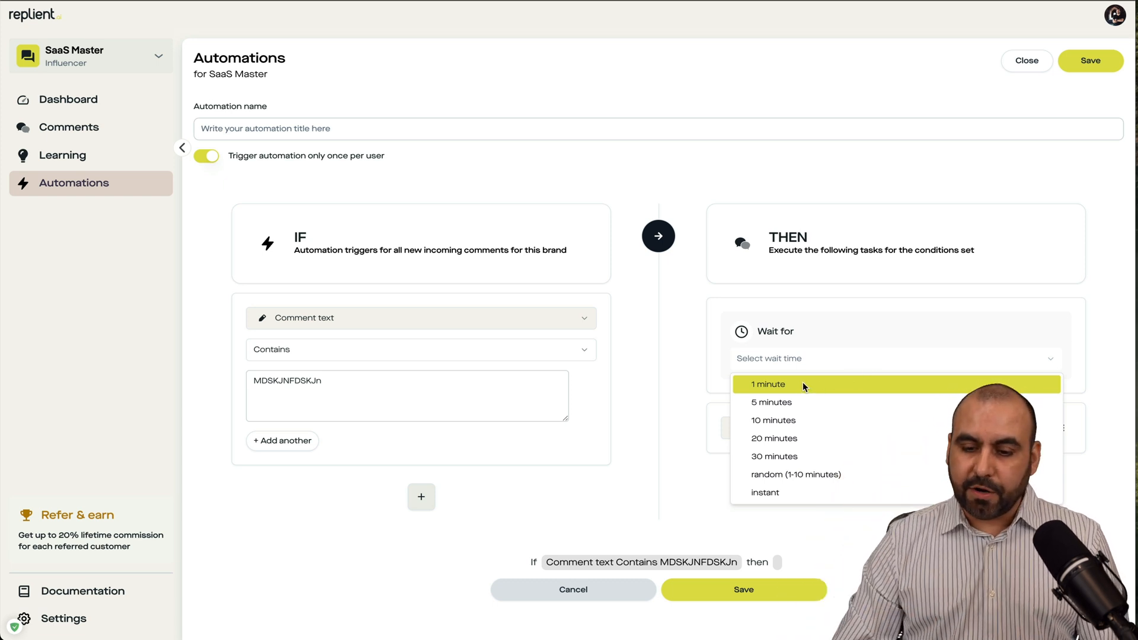
pyautogui.click(796, 475)
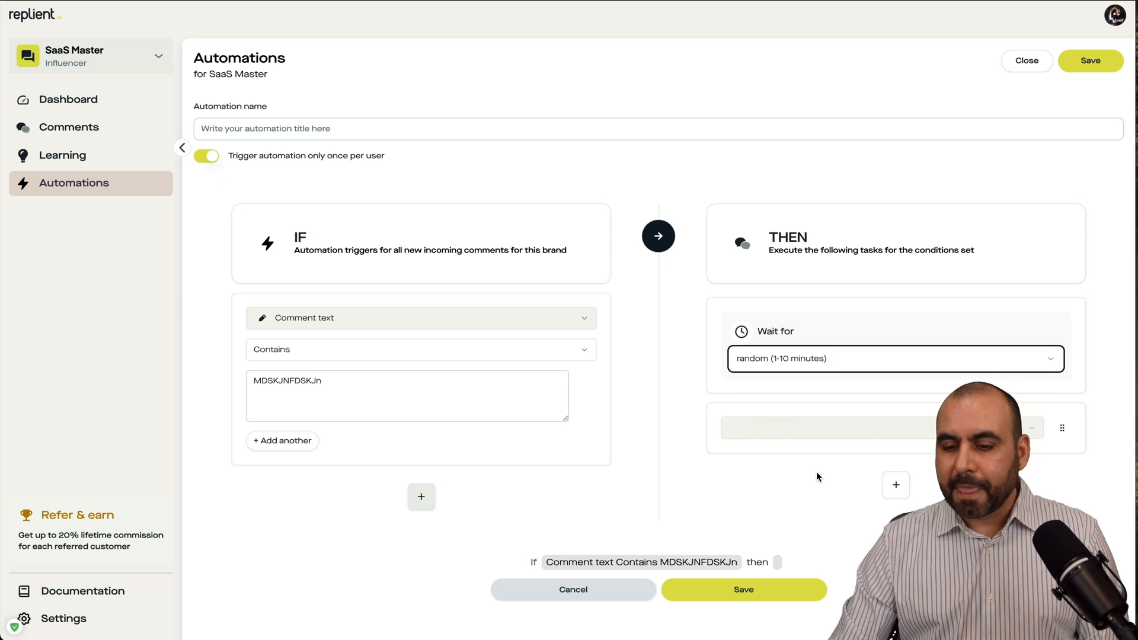
# - Open the THEN action list showing Send comment, Send email notification and Block user
pyautogui.click(878, 428)
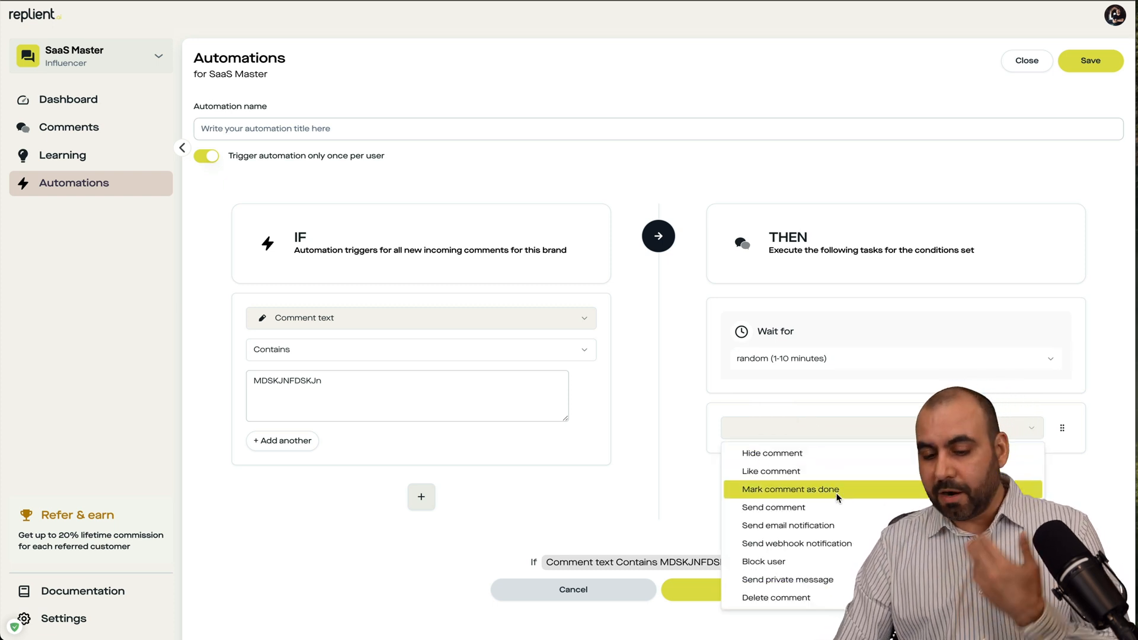
pyautogui.moveTo(789, 525)
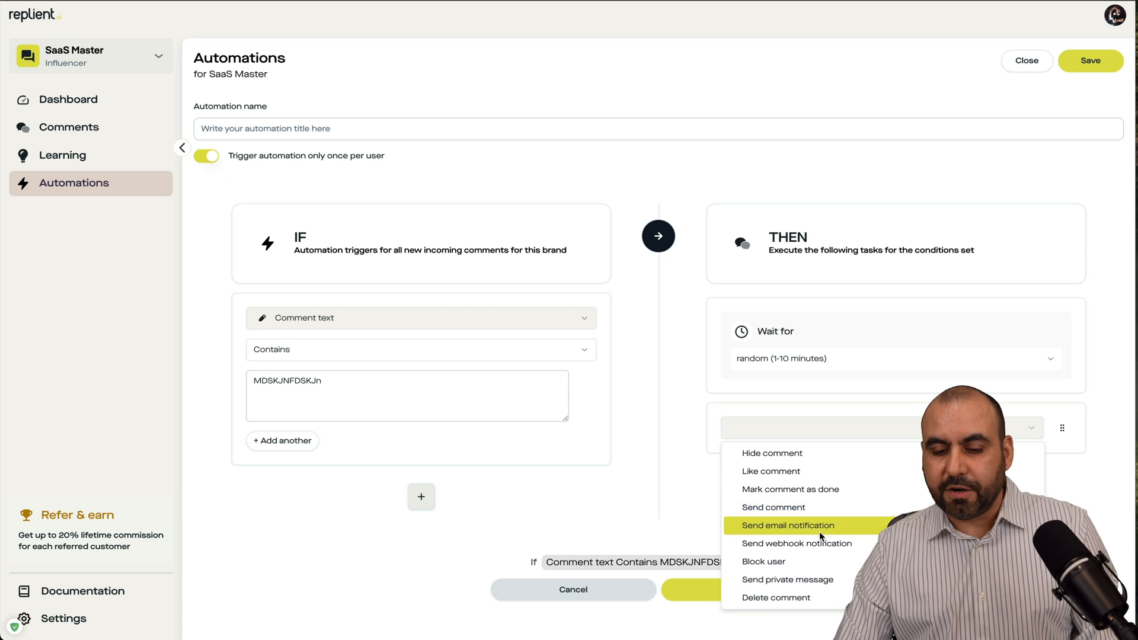
pyautogui.moveTo(814, 562)
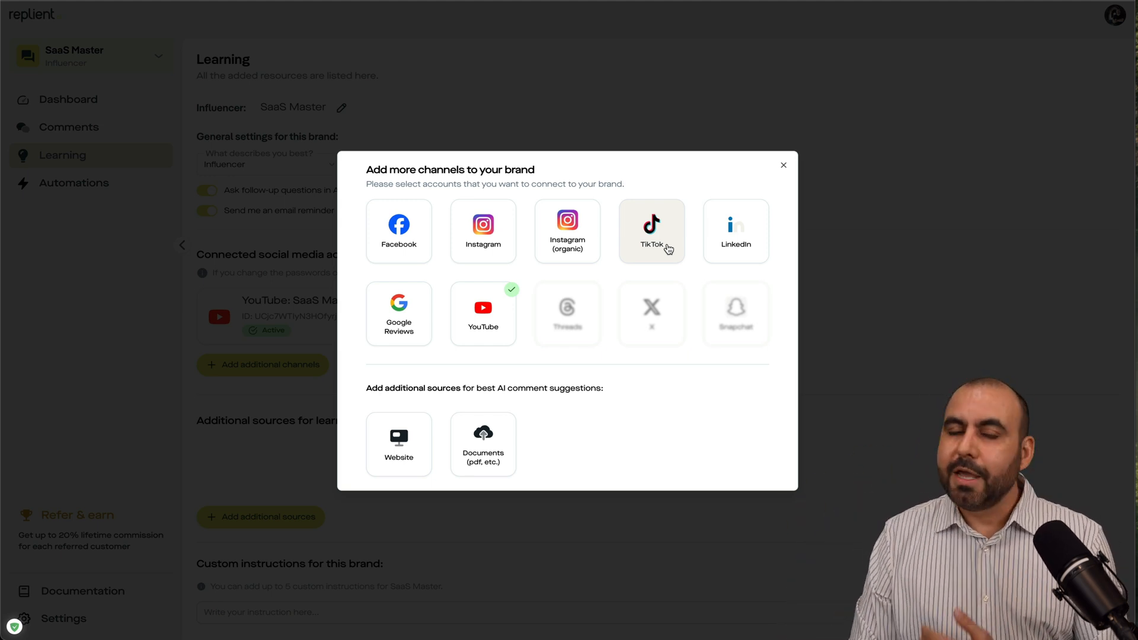
pyautogui.moveTo(605, 313)
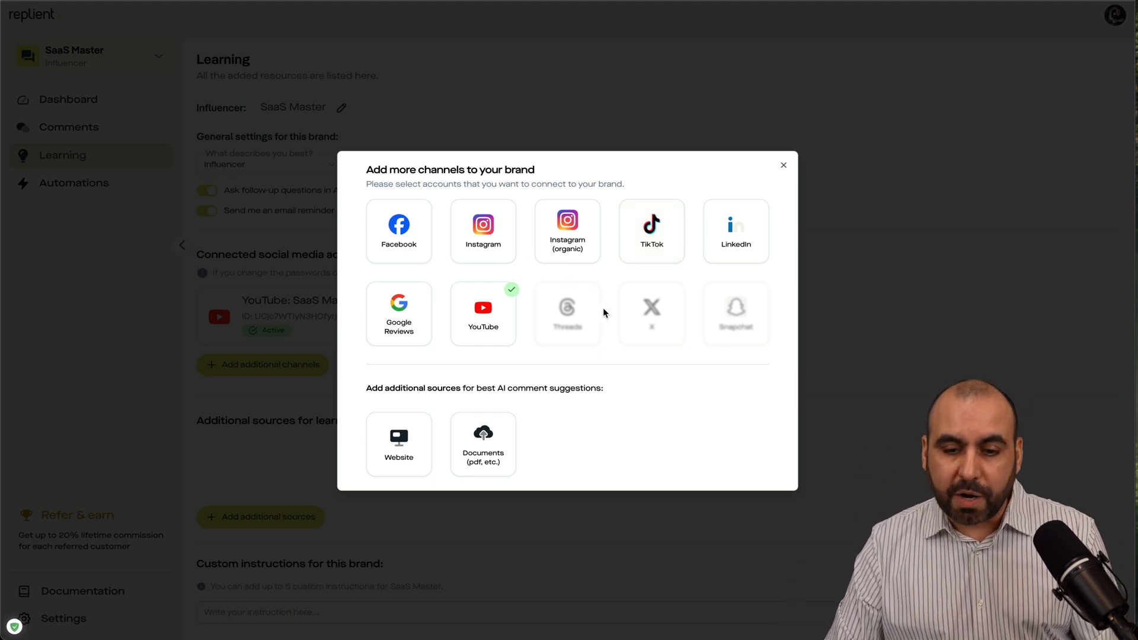
pyautogui.moveTo(642, 393)
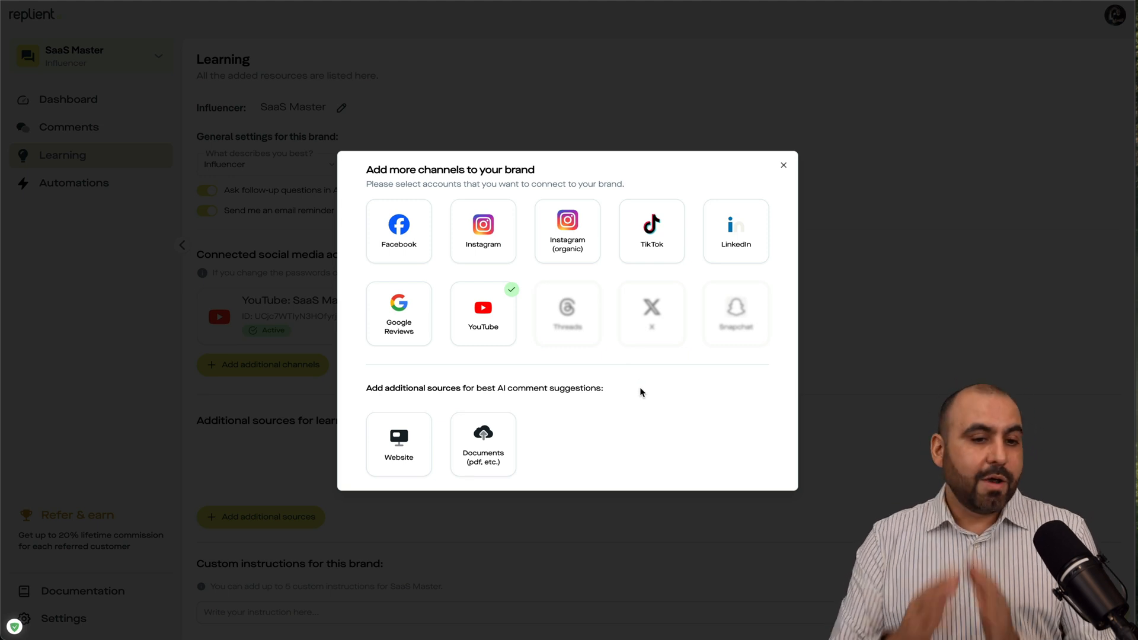
# - Close the Add more channels dialog and move on to the $59 AppSumo lifetime deal
pyautogui.click(783, 165)
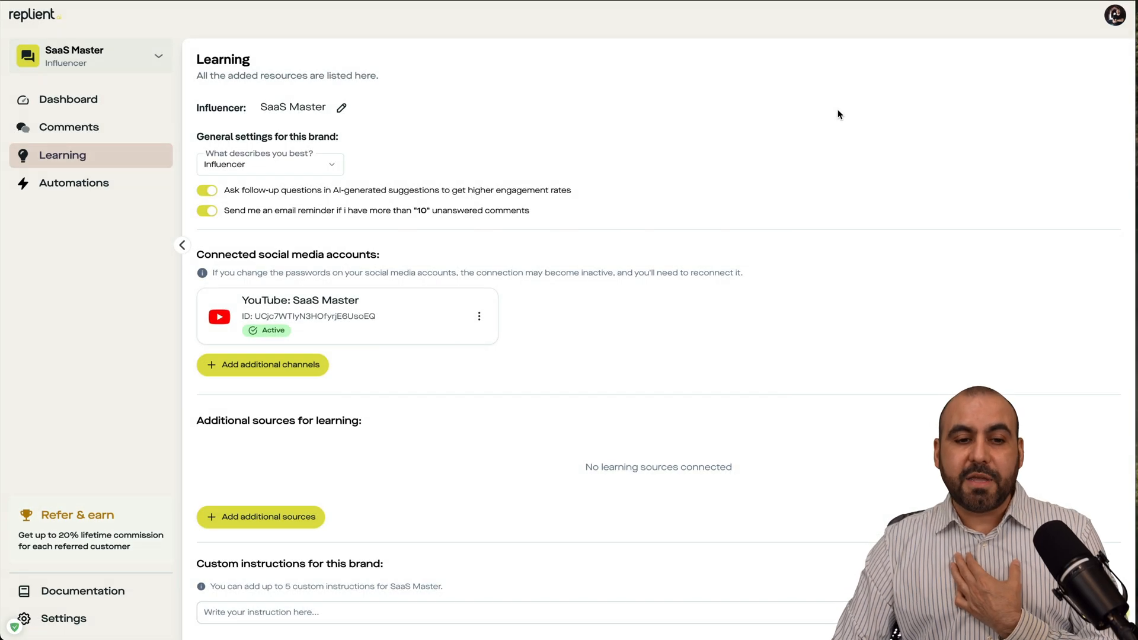
pyautogui.click(70, 99)
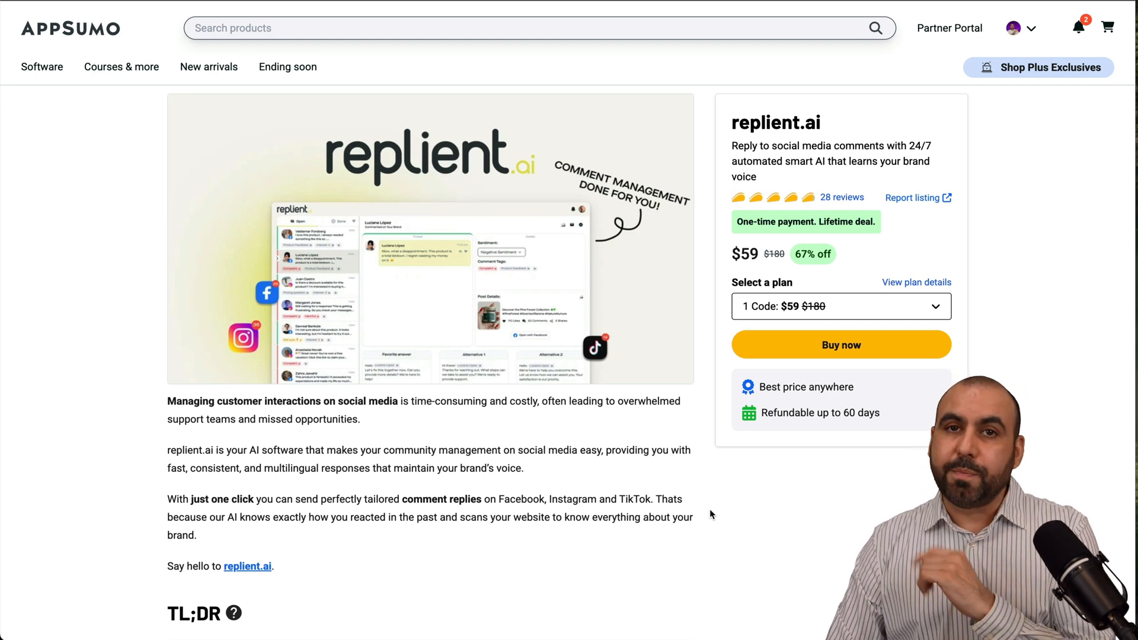
# - Compare the AppSumo Plans & features tiers at $59, $118 and $177
pyautogui.scroll(-3)
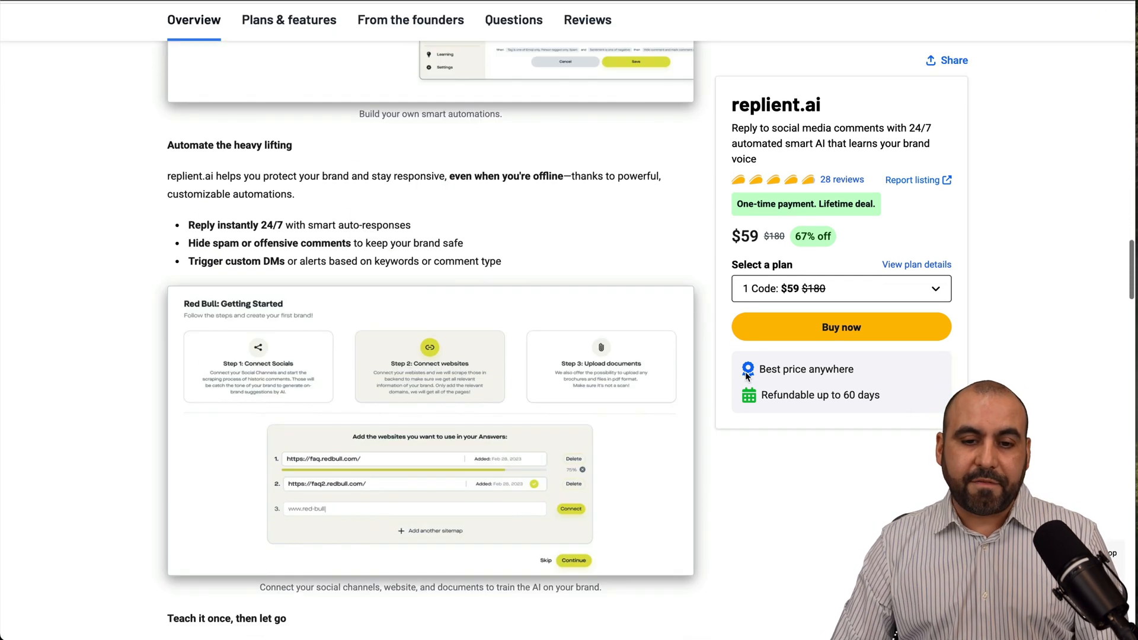
pyautogui.click(288, 20)
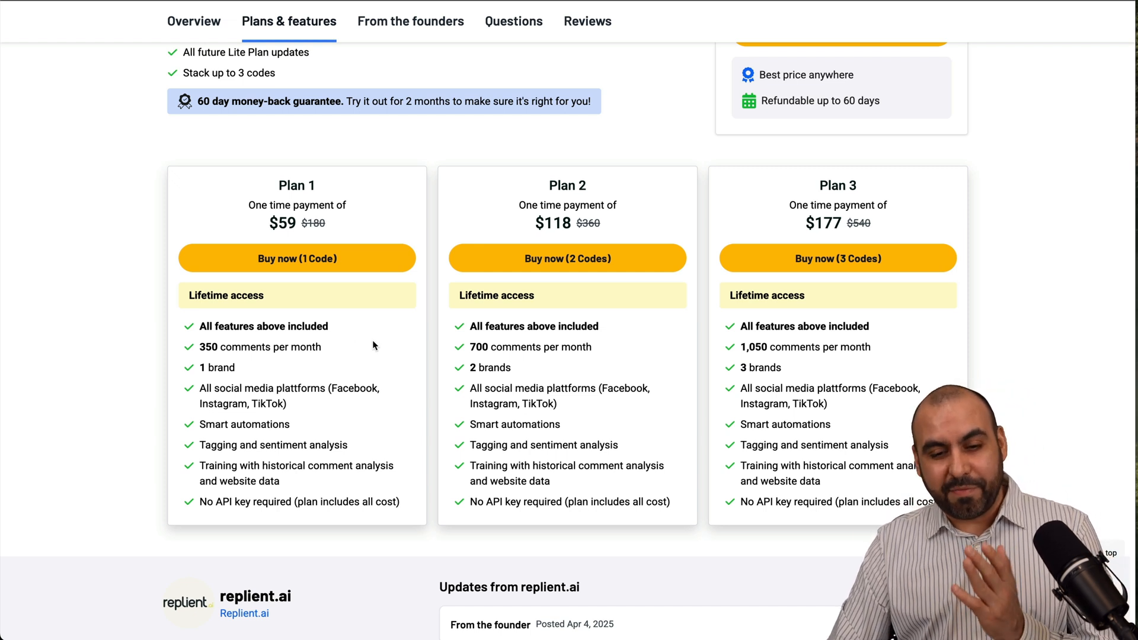
pyautogui.moveTo(756, 435)
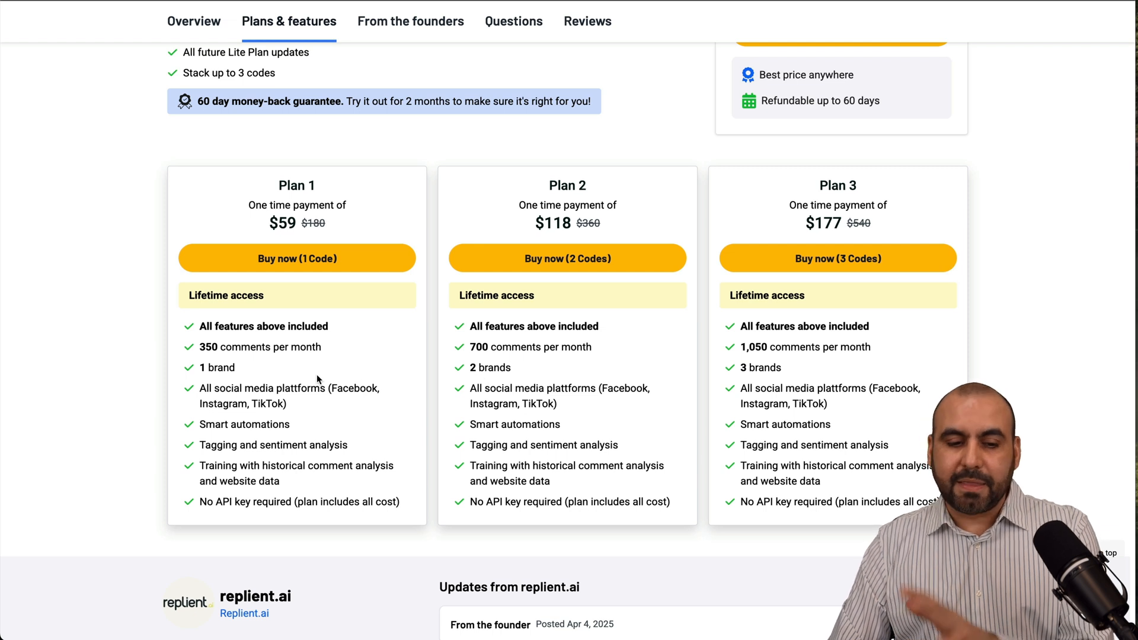
pyautogui.doubleClick(216, 367)
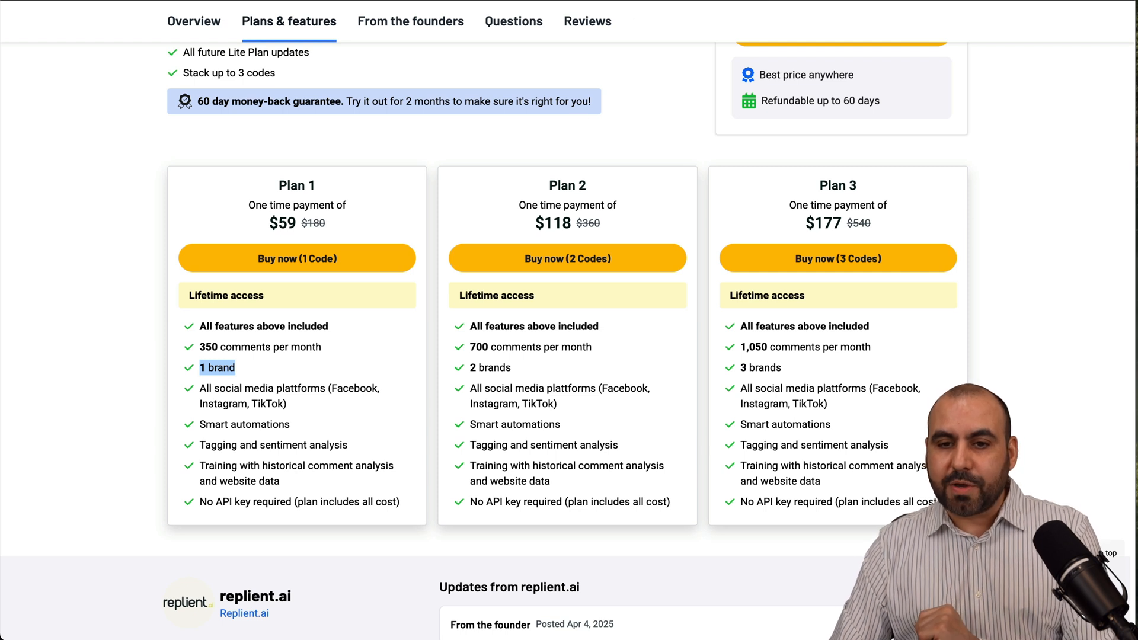
pyautogui.moveTo(370, 372)
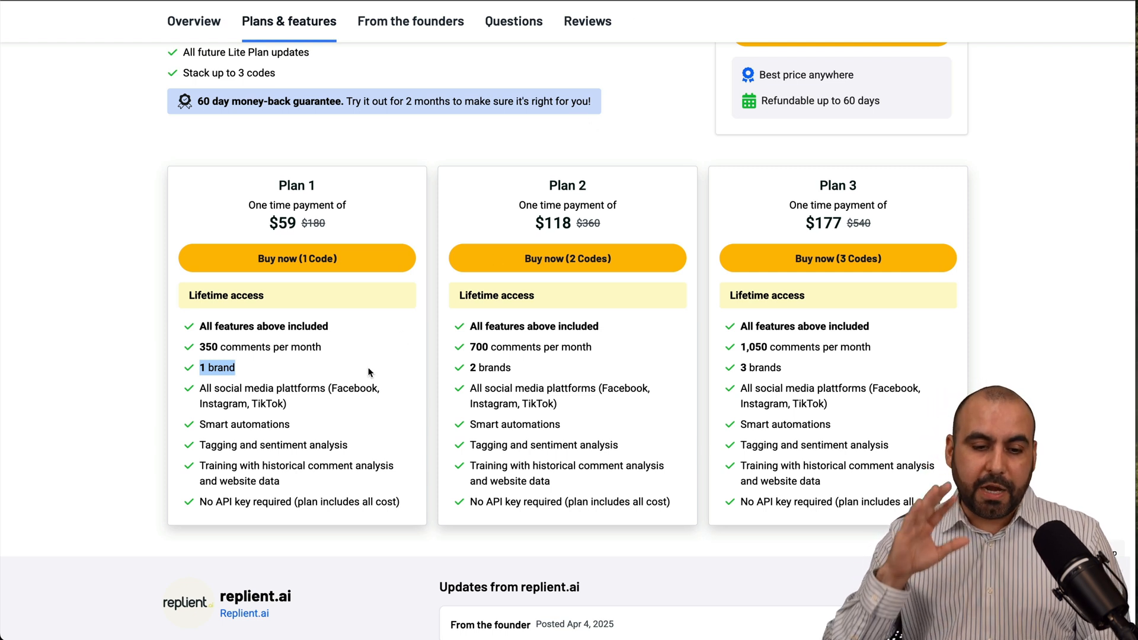